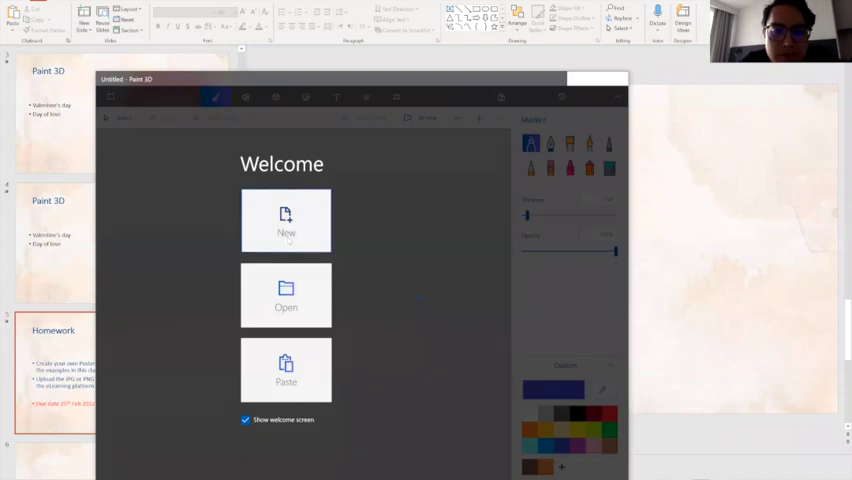
Step: Start a new blank canvas, maximize the Paint 3D window, and pick red
{"action": "left_click", "coordinate": [286, 220]}
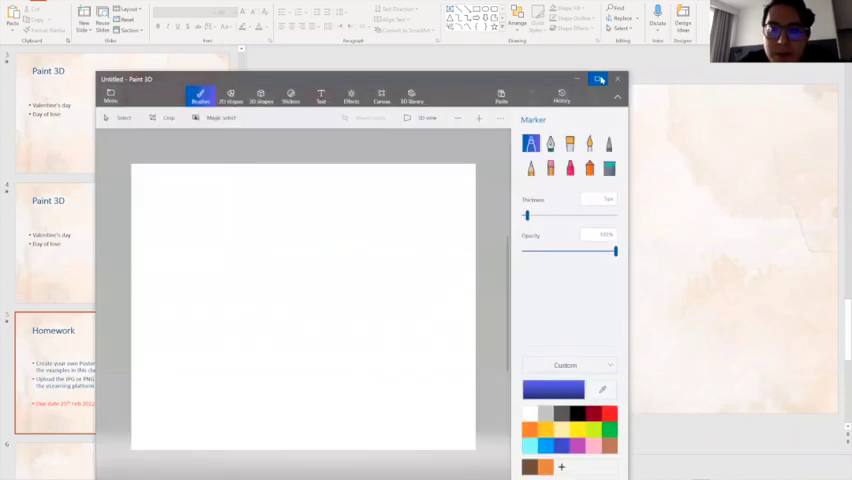
{"action": "left_click", "coordinate": [599, 79]}
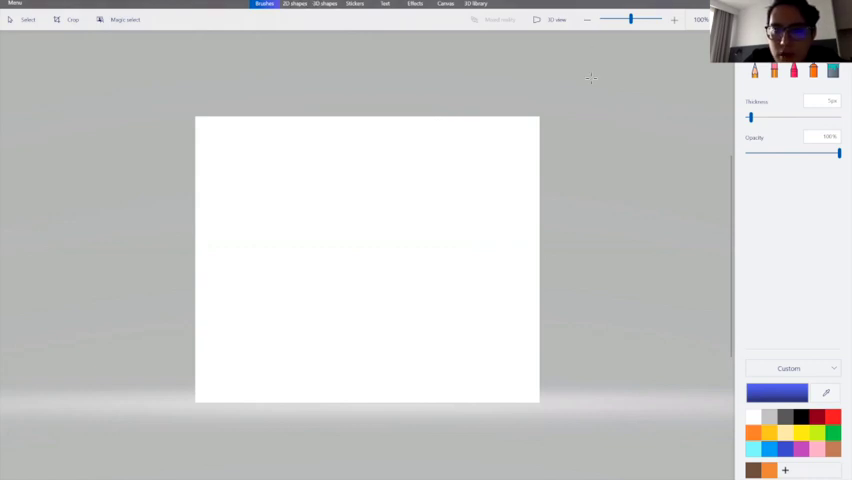
{"action": "left_click", "coordinate": [833, 417]}
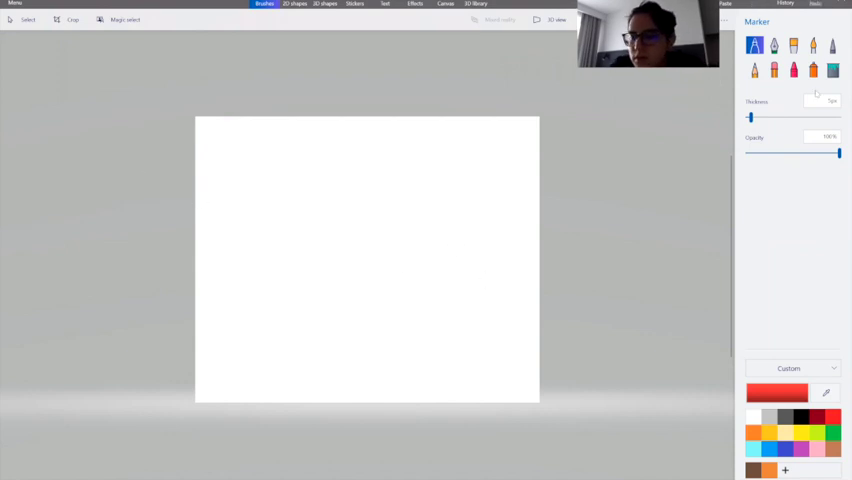
Step: Fill the whole canvas with solid red using the Fill brush at 100% opacity
{"action": "left_click", "coordinate": [832, 69]}
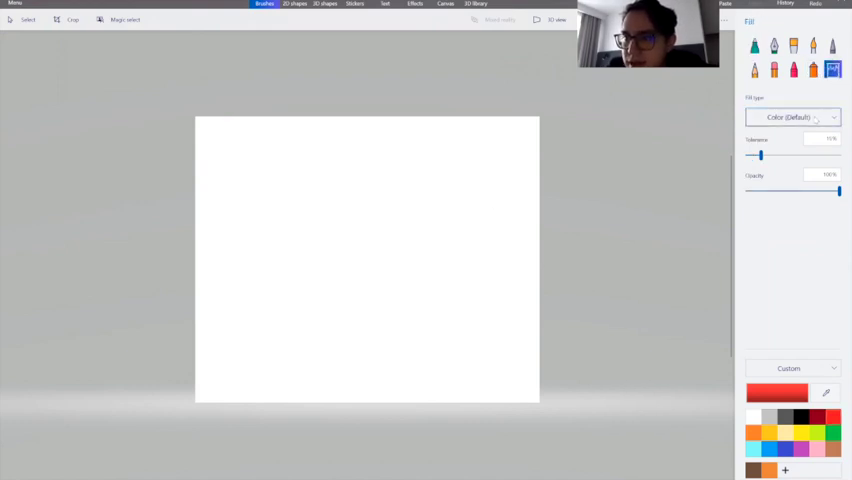
{"action": "left_click", "coordinate": [792, 117]}
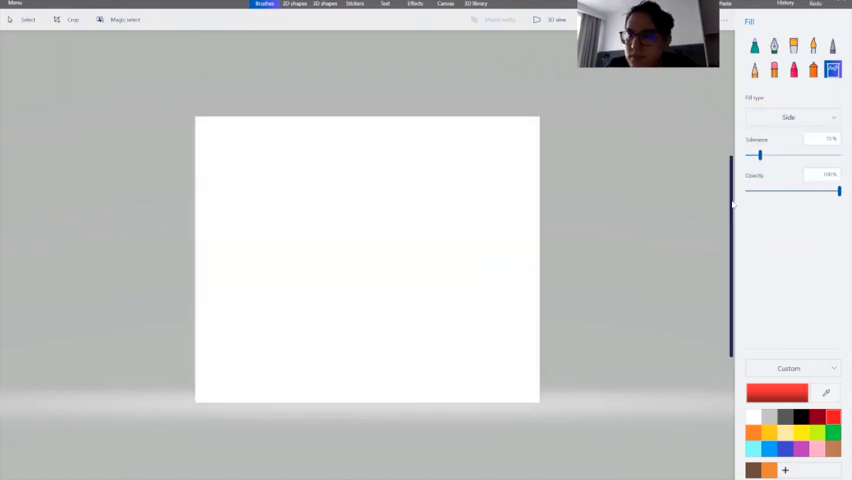
{"action": "left_click", "coordinate": [789, 117]}
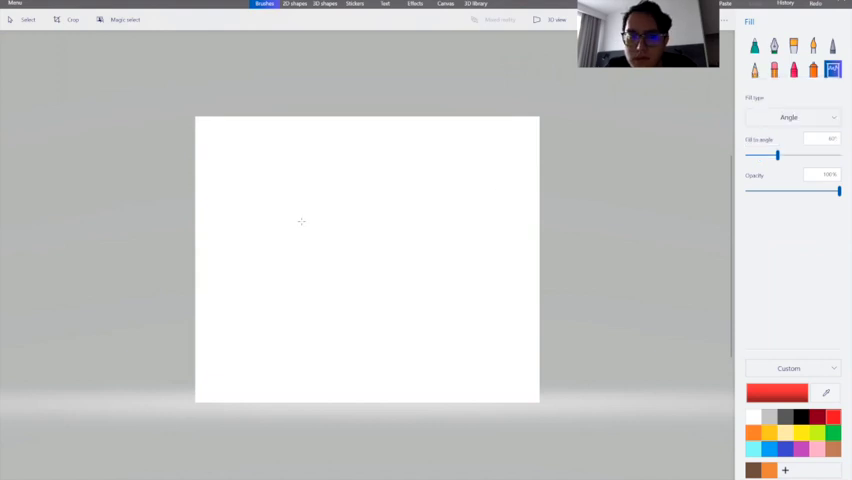
{"action": "left_click", "coordinate": [789, 117]}
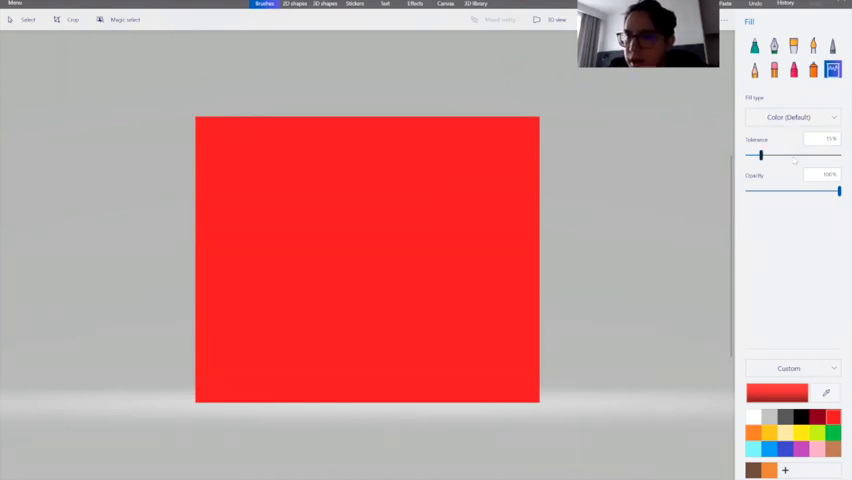
{"action": "left_click_drag", "start_coordinate": [838, 191], "coordinate": [748, 191]}
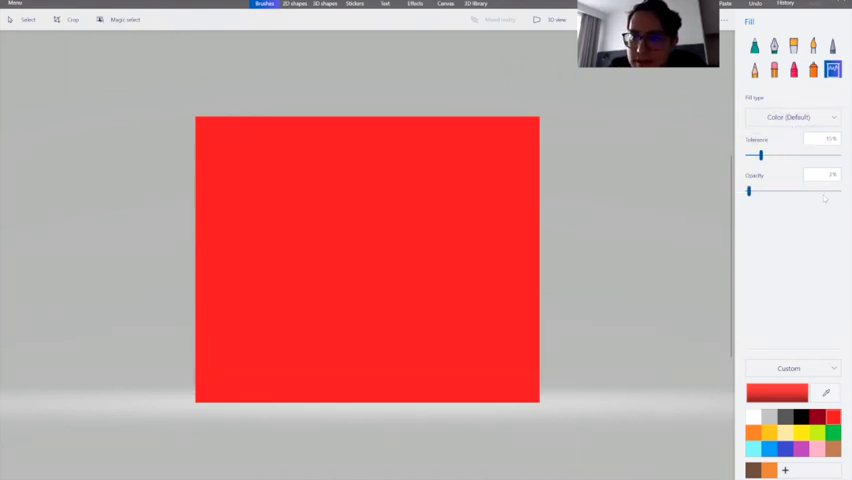
{"action": "left_click_drag", "start_coordinate": [748, 191], "coordinate": [838, 191]}
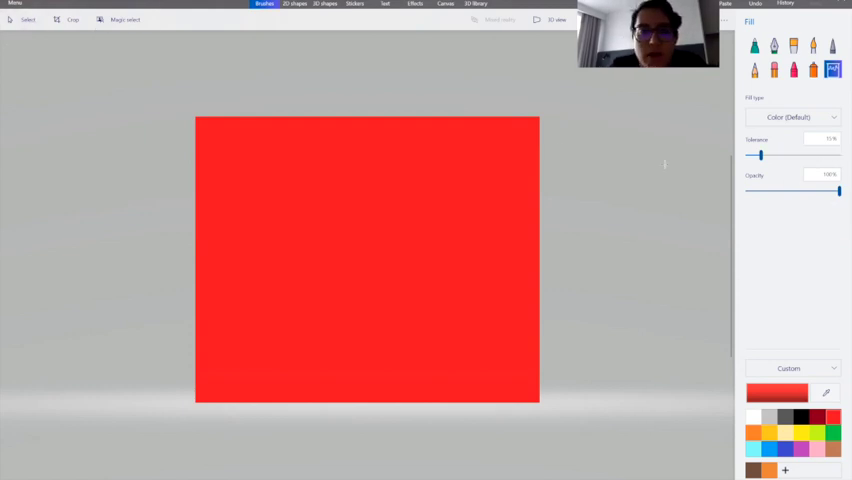
{"action": "mouse_move", "coordinate": [486, 287]}
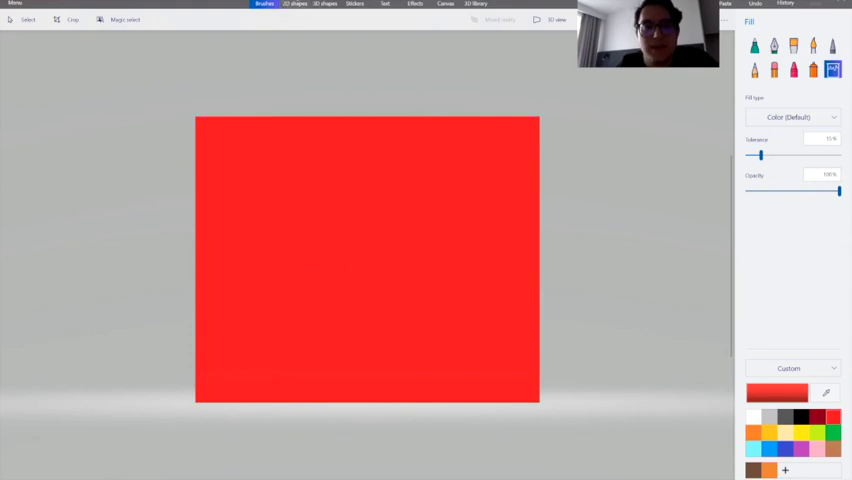
{"action": "left_click", "coordinate": [325, 3]}
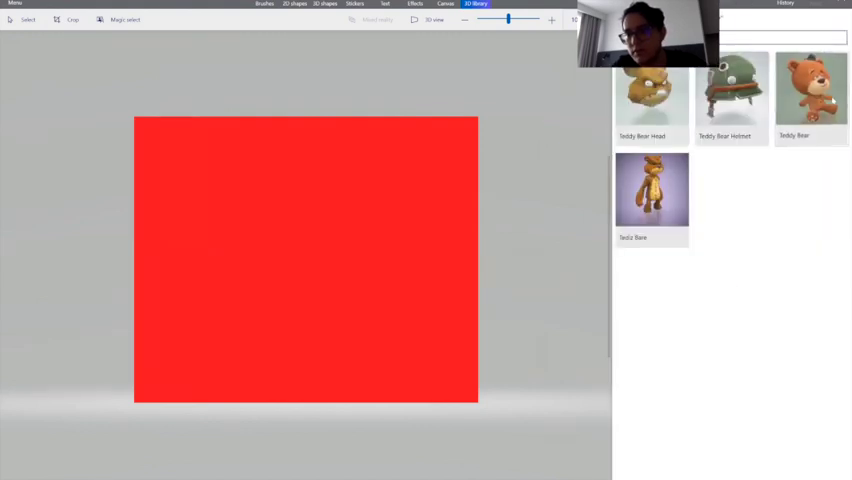
Step: Insert the sitting Teddy Bear 3D model and rotate it sideways toward the lower right
{"action": "left_click", "coordinate": [810, 95]}
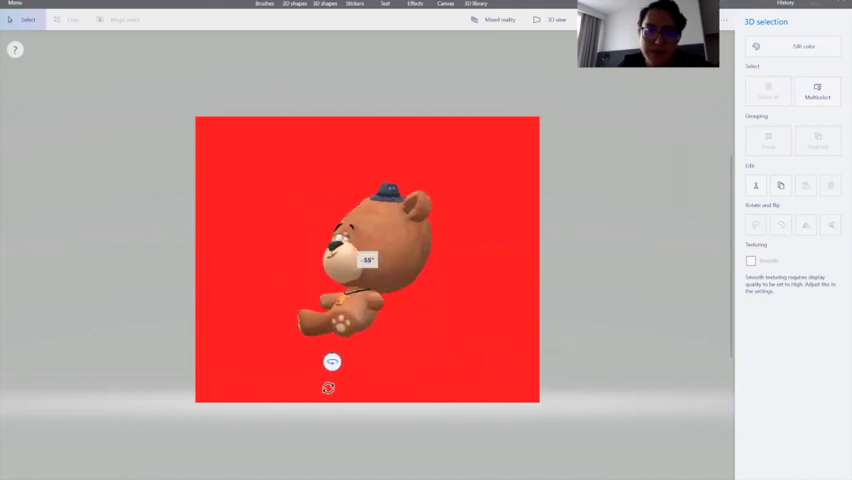
{"action": "left_click_drag", "start_coordinate": [367, 260], "coordinate": [470, 325]}
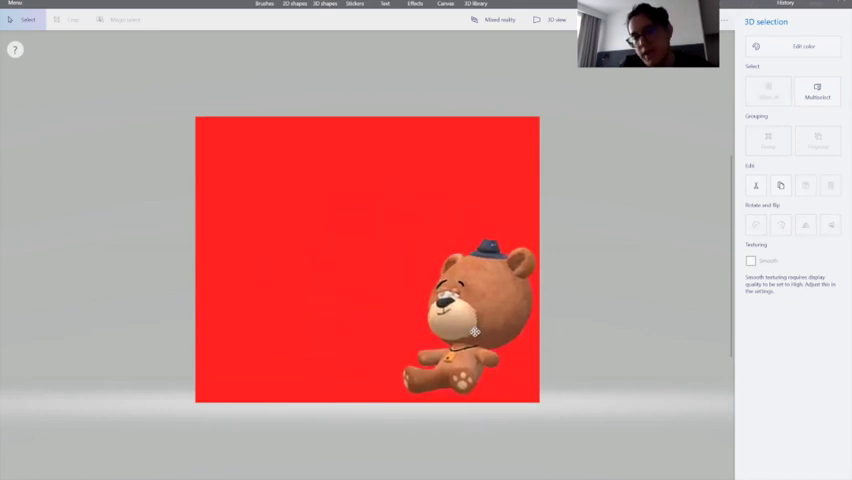
{"action": "left_click", "coordinate": [470, 333]}
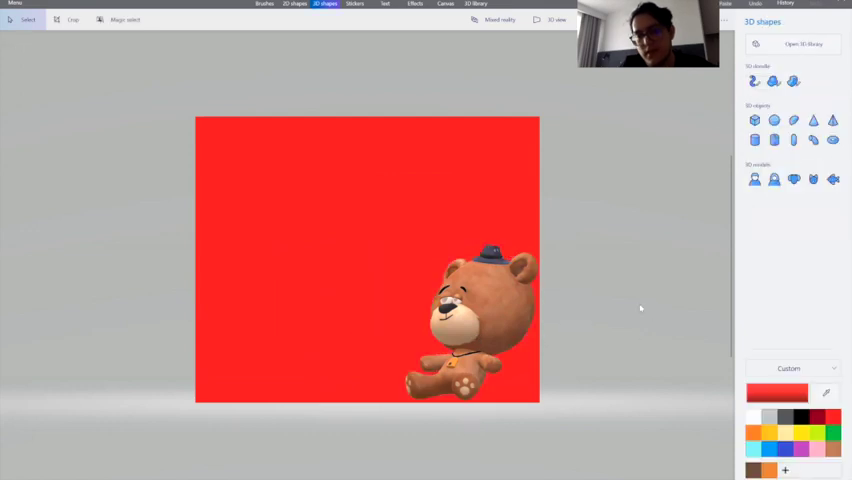
Step: Draw a soft-edge 3D doodle heart above the teddy bear
{"action": "left_click", "coordinate": [773, 81]}
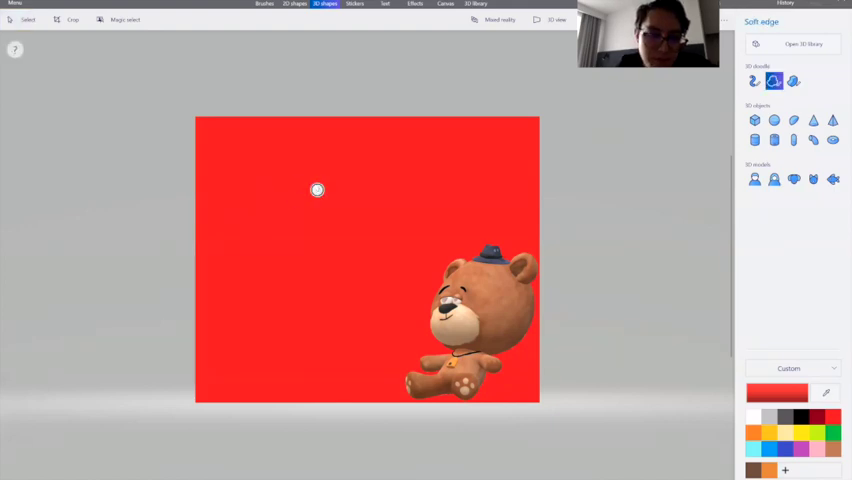
{"action": "left_click_drag", "start_coordinate": [317, 190], "coordinate": [302, 290]}
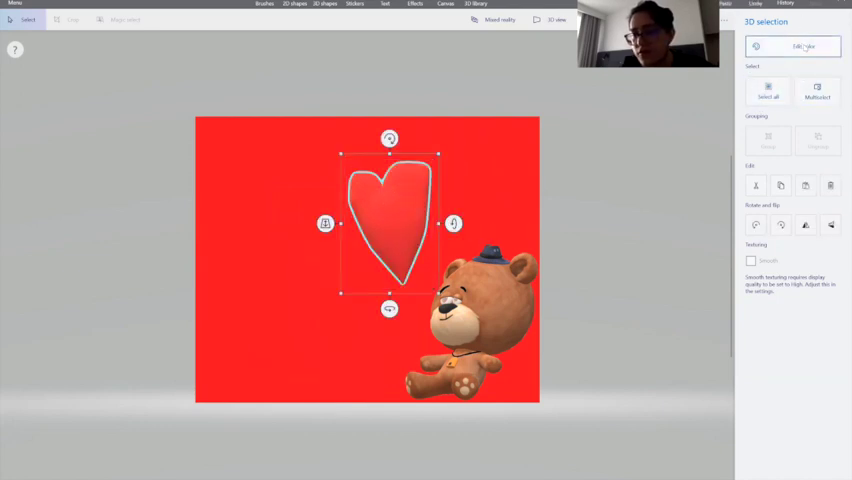
{"action": "left_click", "coordinate": [805, 46]}
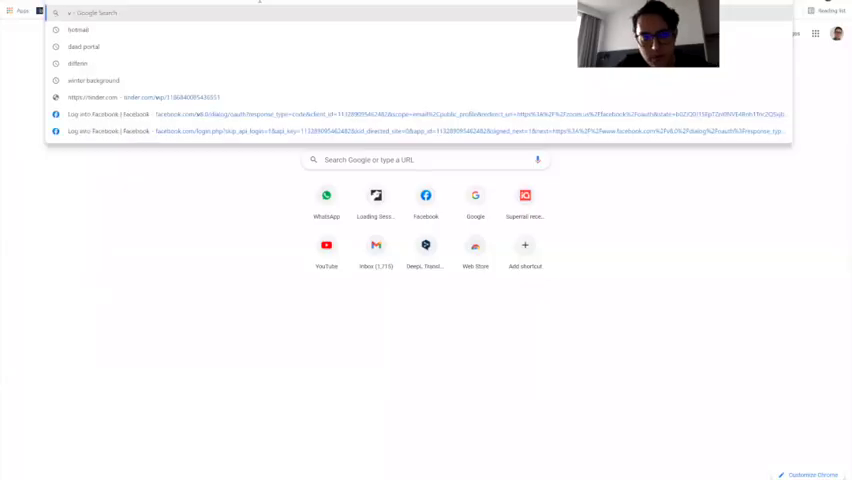
Step: Search Google Images for 'valentine heart' and filter results to transparent images
{"action": "type", "text": "va"}
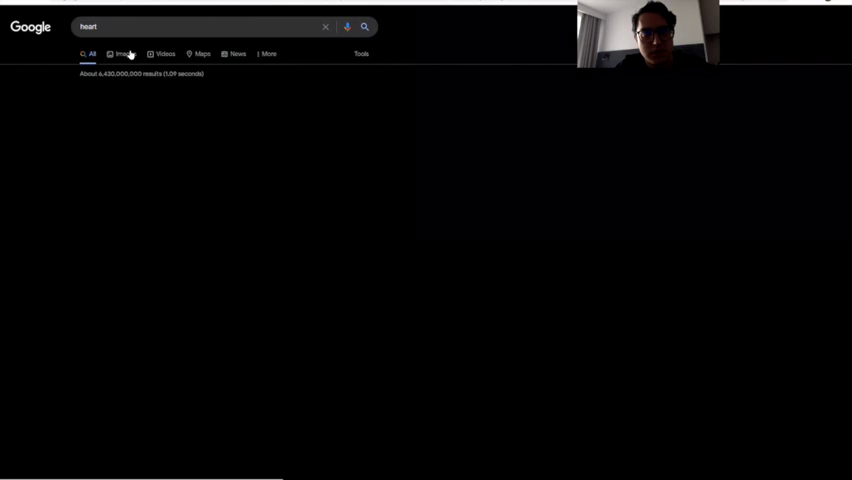
{"action": "left_click", "coordinate": [123, 54]}
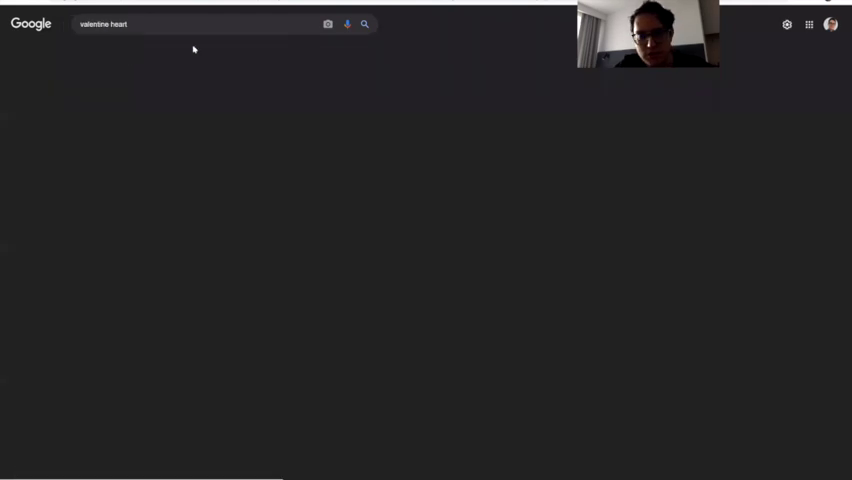
{"action": "left_click", "coordinate": [364, 24]}
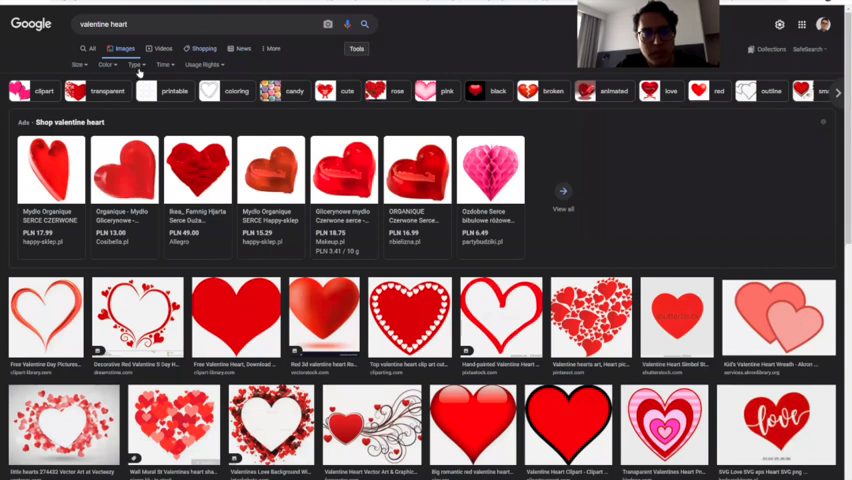
{"action": "left_click", "coordinate": [107, 65]}
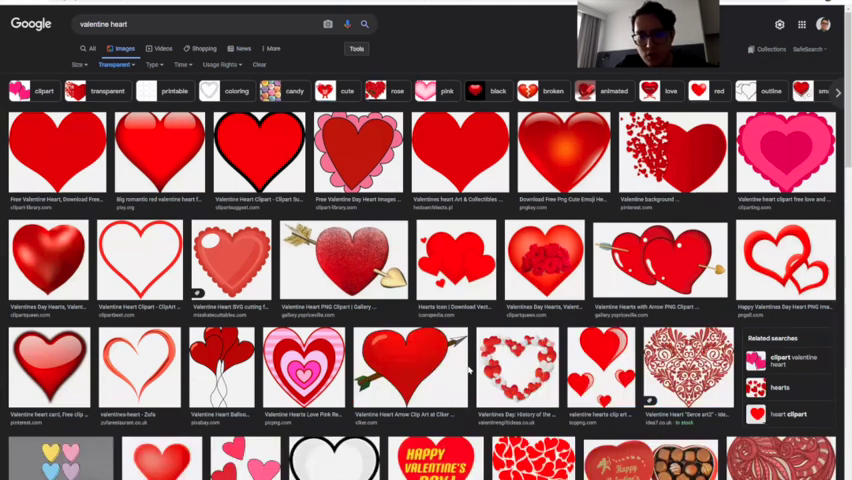
{"action": "scroll", "scroll_direction": "down", "scroll_amount": 3}
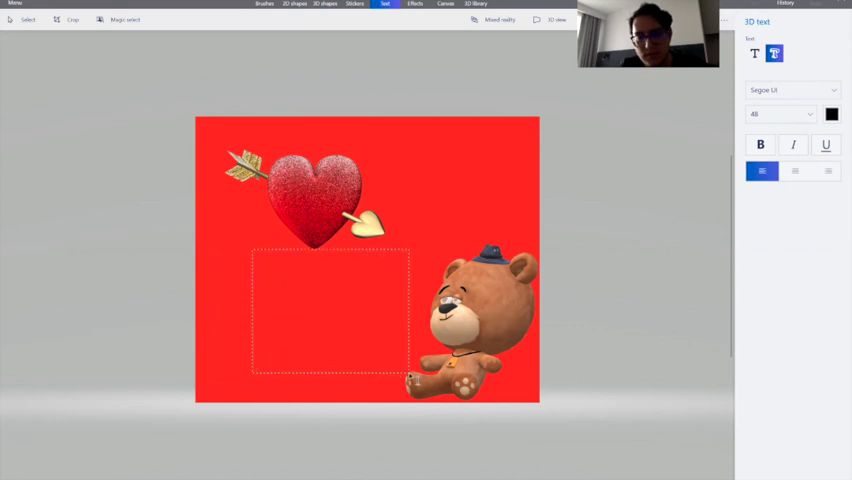
Step: Type 'Happy Happy Valentine's Day' into the text box below the heart
{"action": "type", "text": "H"}
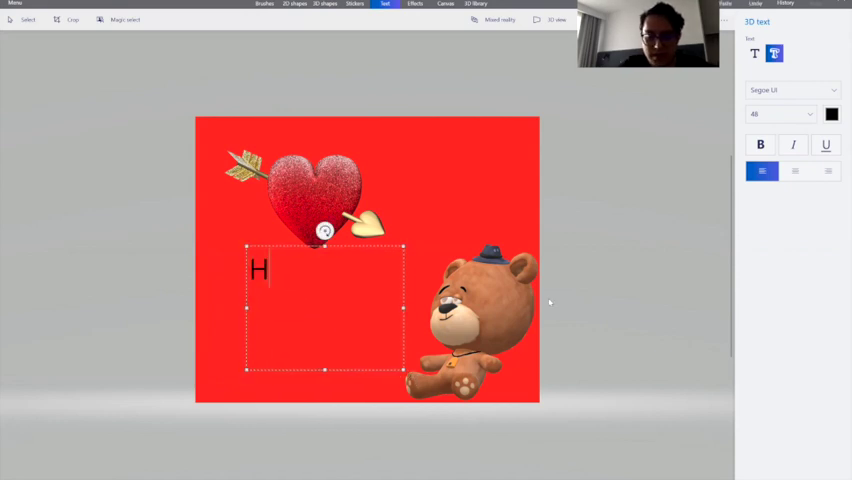
{"action": "type", "text": "appy"}
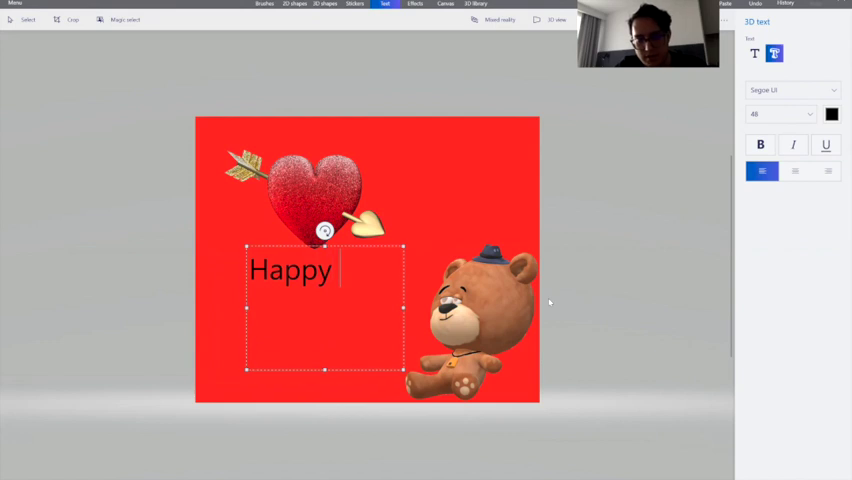
{"action": "type", "text": "Happy"}
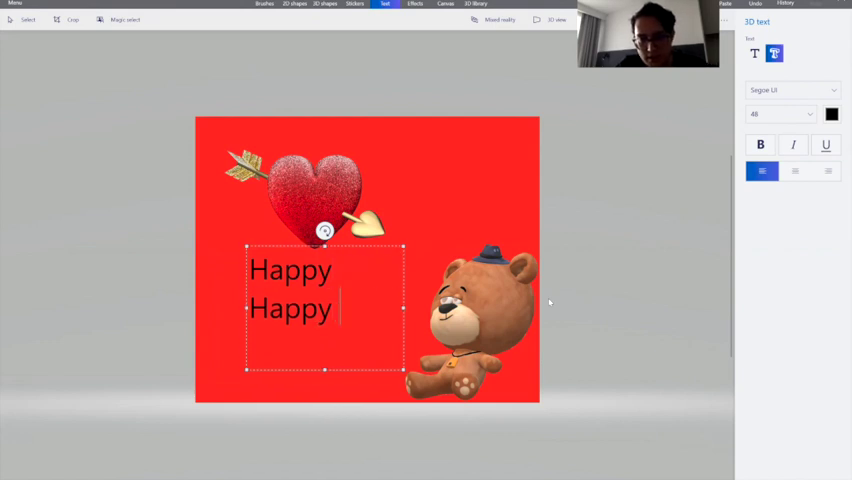
{"action": "type", "text": "Vale"}
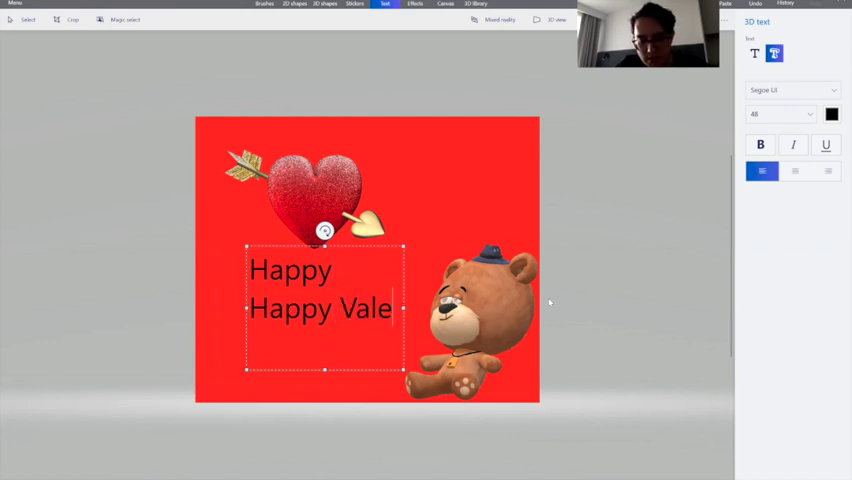
{"action": "type", "text": "Valentine"}
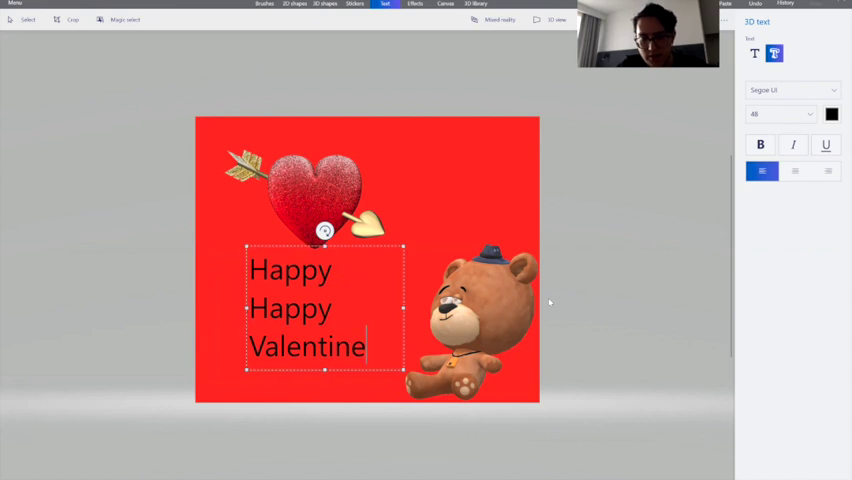
{"action": "type", "text": "'s Da"}
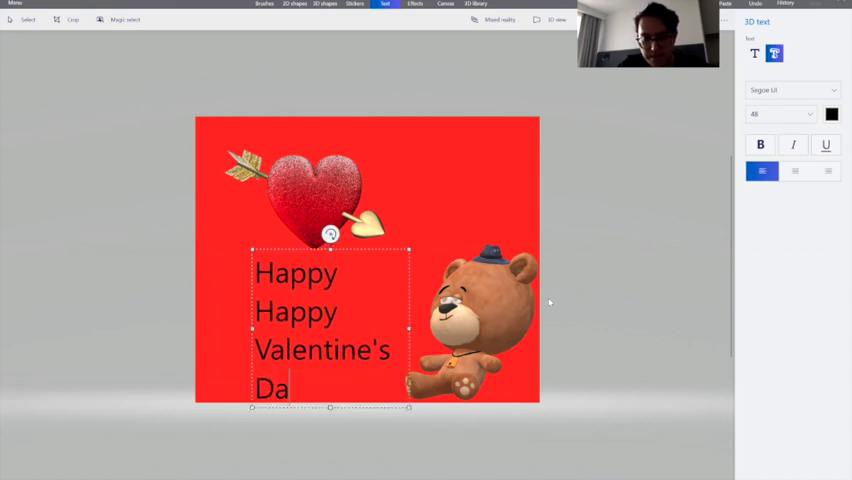
{"action": "type", "text": "y"}
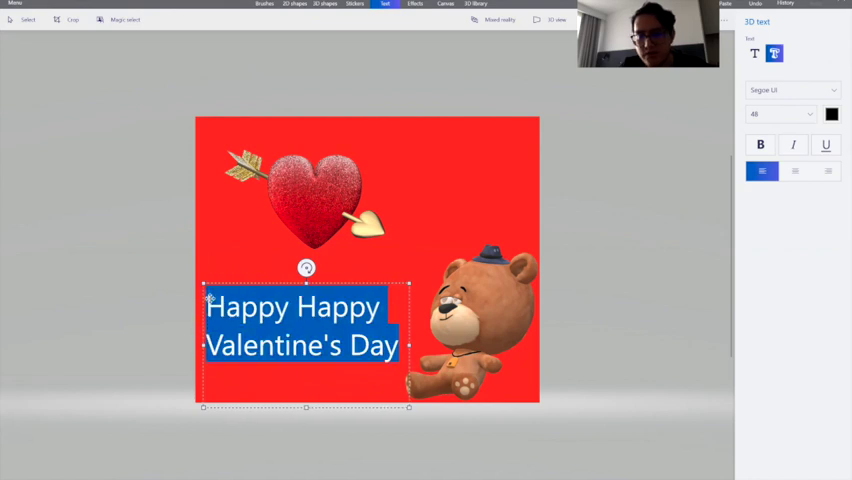
{"action": "left_click", "coordinate": [790, 90]}
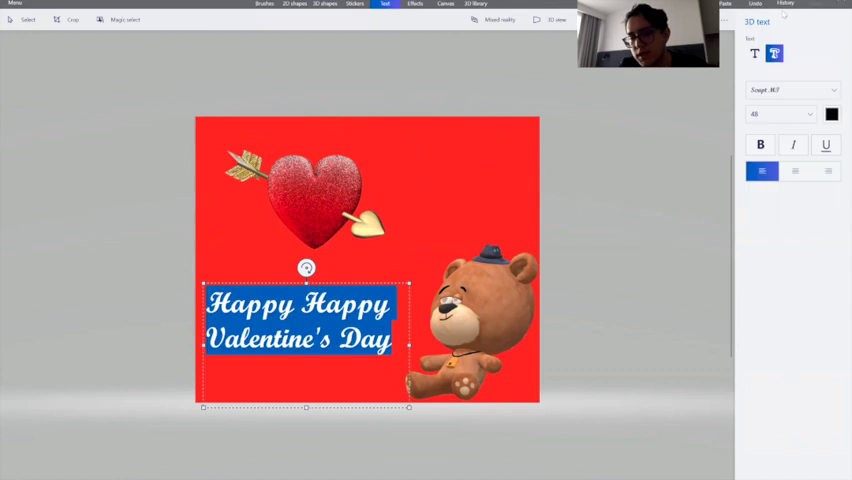
Step: Switch the greeting to a thin, flowing script font from the font list
{"action": "left_click", "coordinate": [790, 90]}
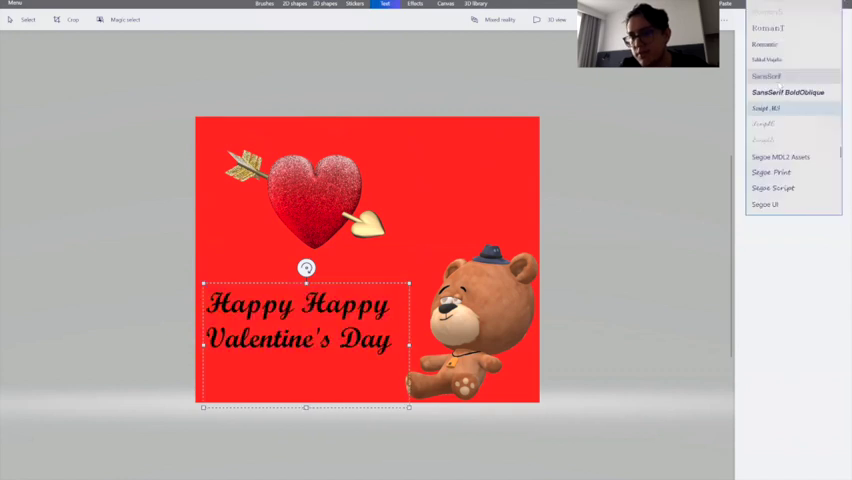
{"action": "scroll", "scroll_direction": "down", "scroll_amount": 3}
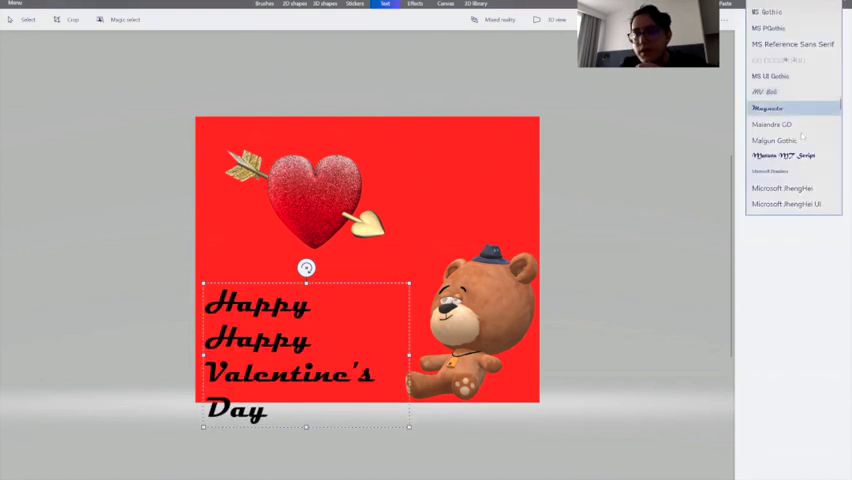
{"action": "scroll", "scroll_direction": "down", "scroll_amount": 3}
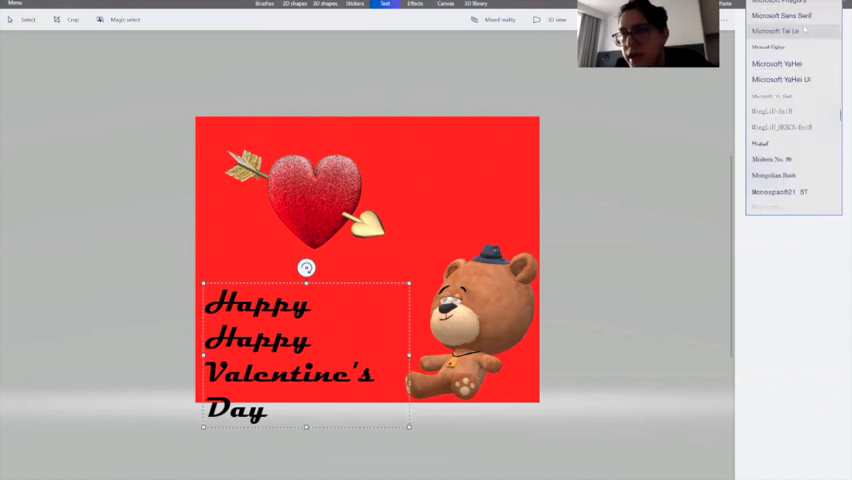
{"action": "scroll", "scroll_direction": "down", "scroll_amount": 3}
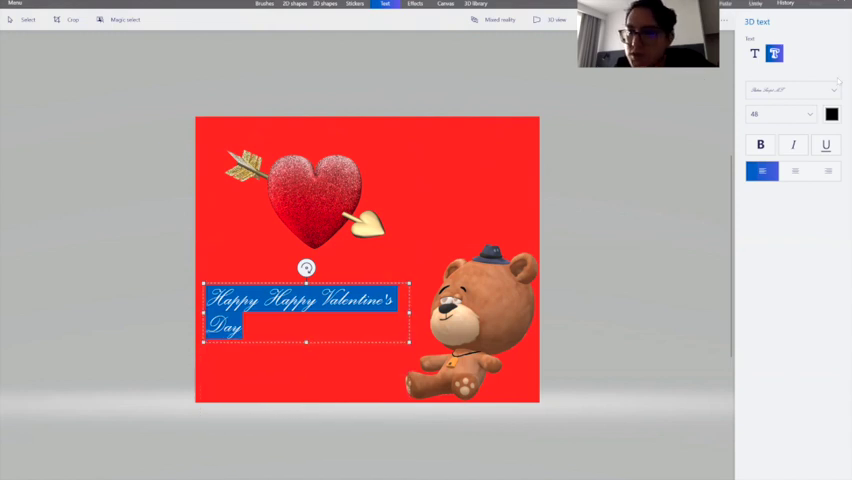
{"action": "left_click", "coordinate": [831, 114]}
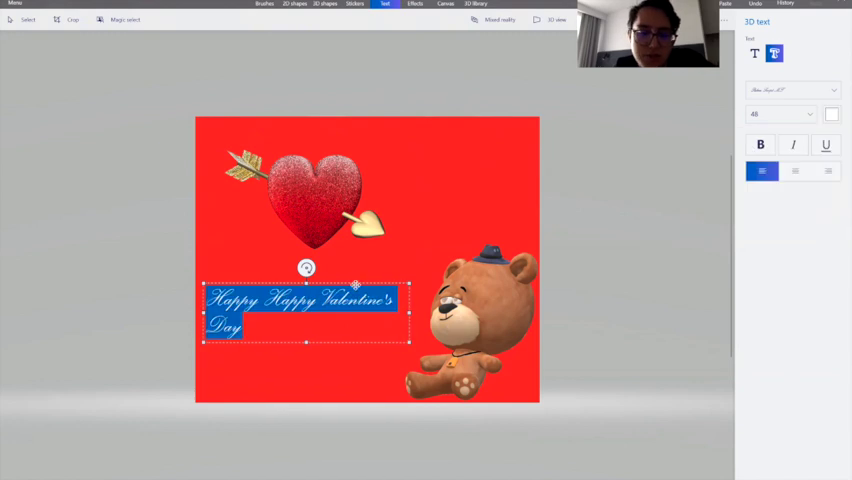
Step: Make the greeting text pale pink and commit it as a finished text object
{"action": "left_click", "coordinate": [831, 113]}
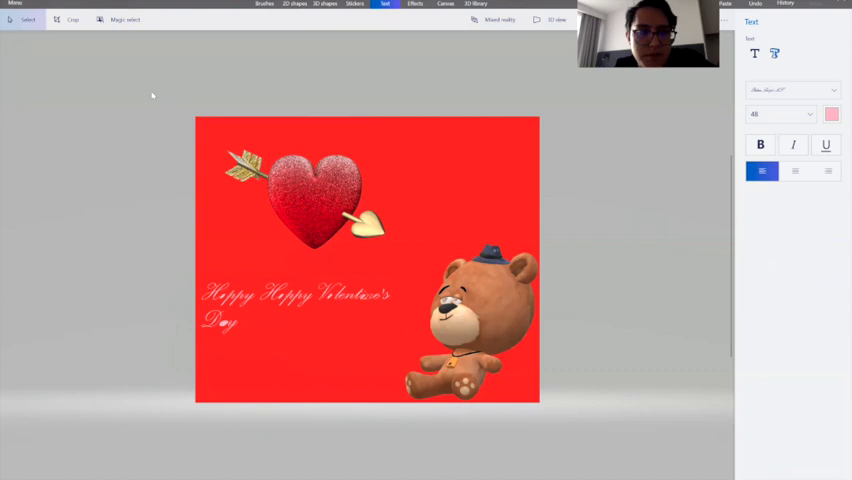
{"action": "left_click", "coordinate": [297, 300]}
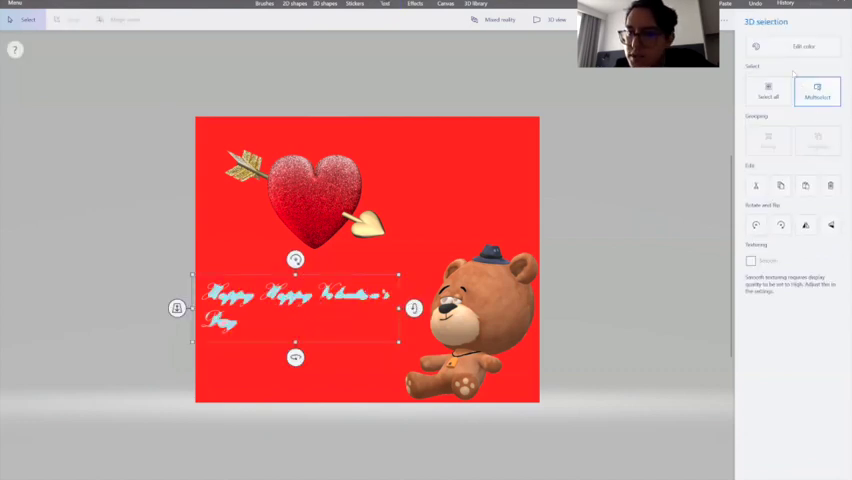
{"action": "left_click", "coordinate": [805, 46]}
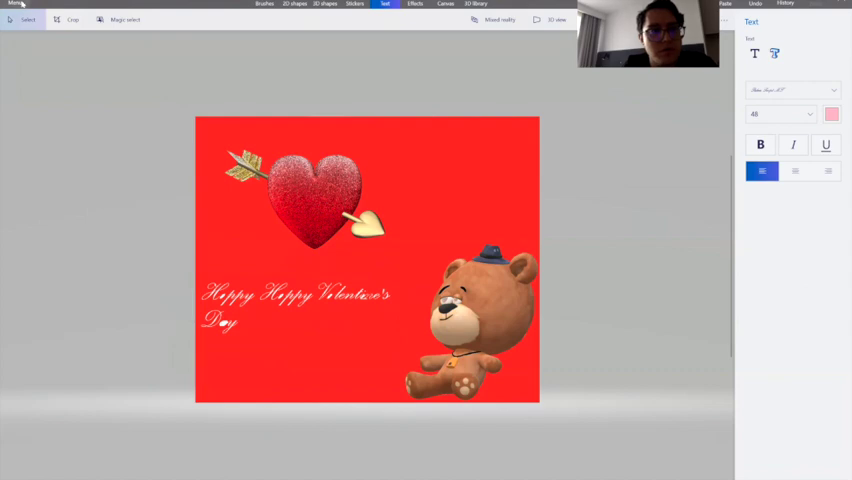
Step: Start a new canvas from the Menu, choosing Don't save for the red card
{"action": "left_click", "coordinate": [15, 5]}
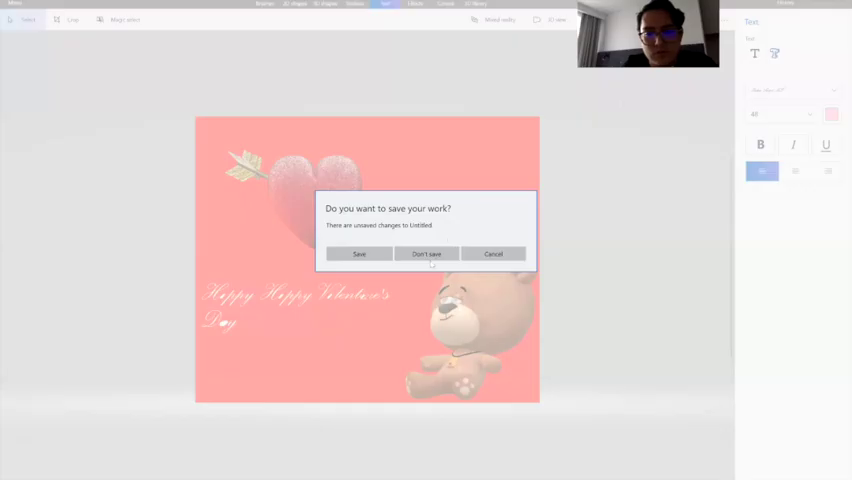
{"action": "left_click", "coordinate": [427, 253]}
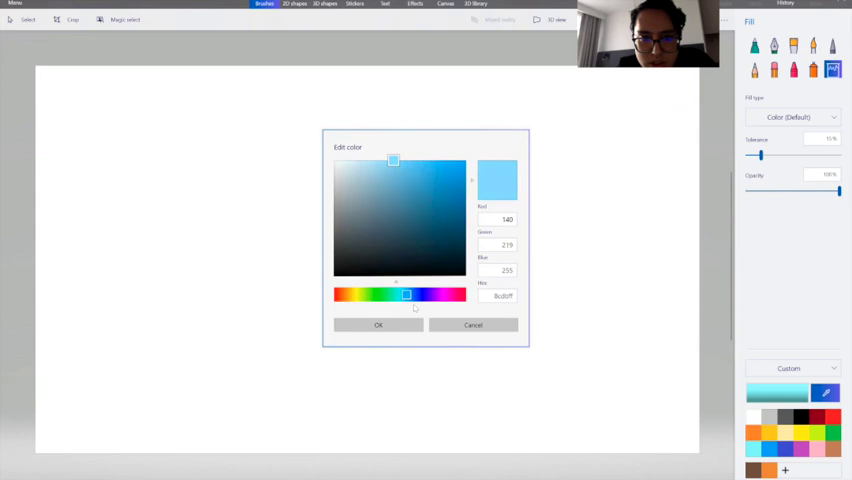
Step: Mix a deeper bright blue and fill the entire new canvas with it
{"action": "left_click_drag", "start_coordinate": [406, 294], "coordinate": [412, 294]}
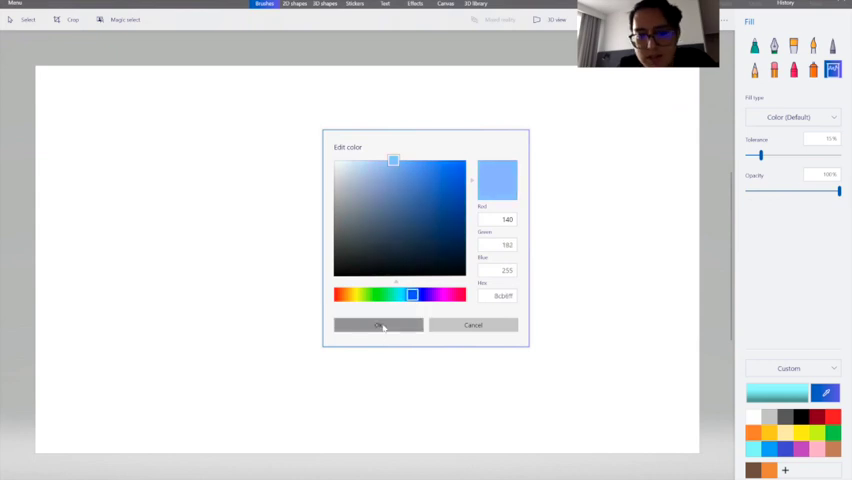
{"action": "left_click", "coordinate": [378, 324]}
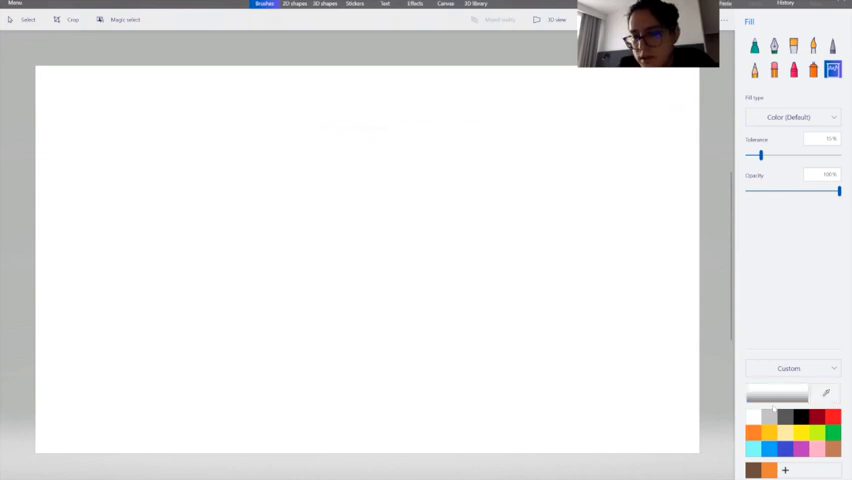
{"action": "left_click", "coordinate": [777, 392]}
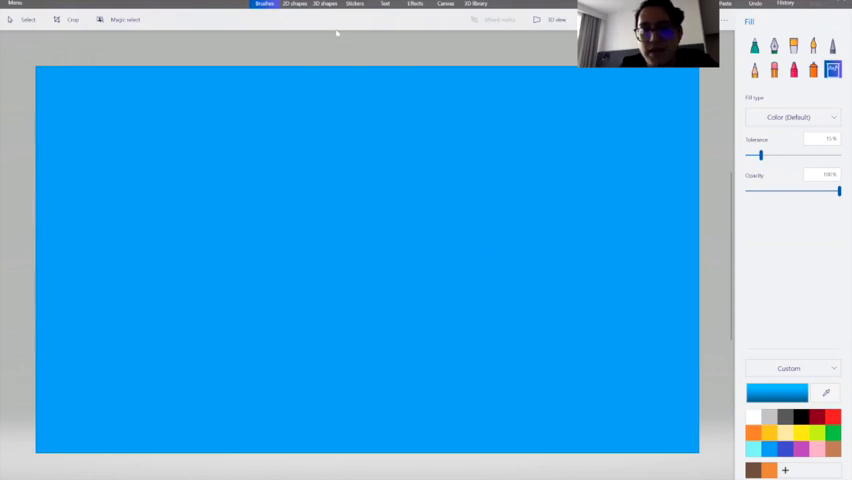
Step: Draw a 2D heart in the lower left, fill it solid red, and convert it to 3D
{"action": "left_click", "coordinate": [294, 4]}
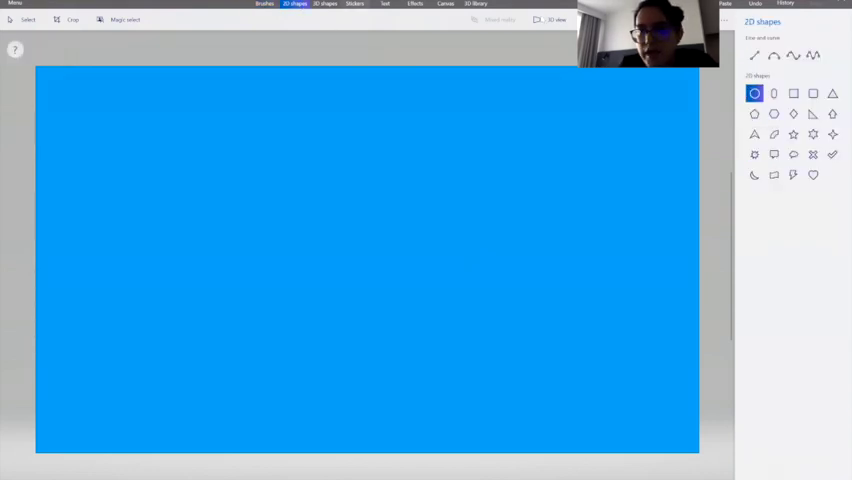
{"action": "left_click_drag", "start_coordinate": [205, 220], "coordinate": [393, 385]}
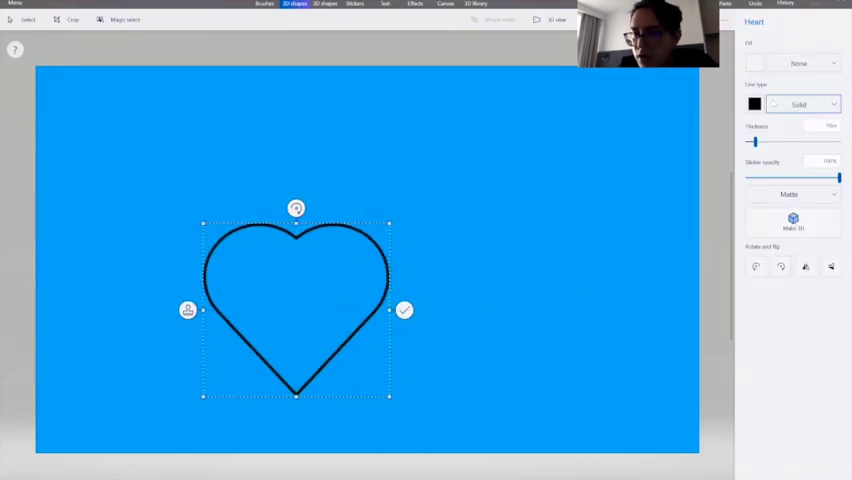
{"action": "left_click", "coordinate": [754, 104]}
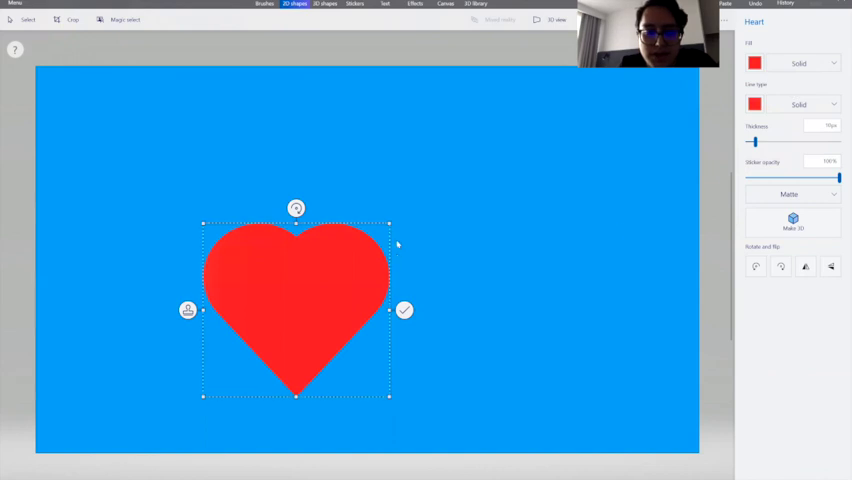
{"action": "mouse_move", "coordinate": [342, 264]}
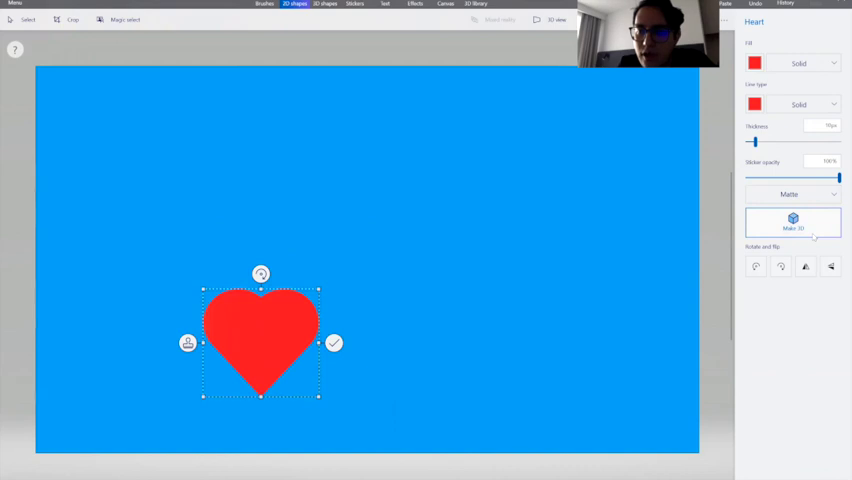
{"action": "left_click", "coordinate": [792, 222]}
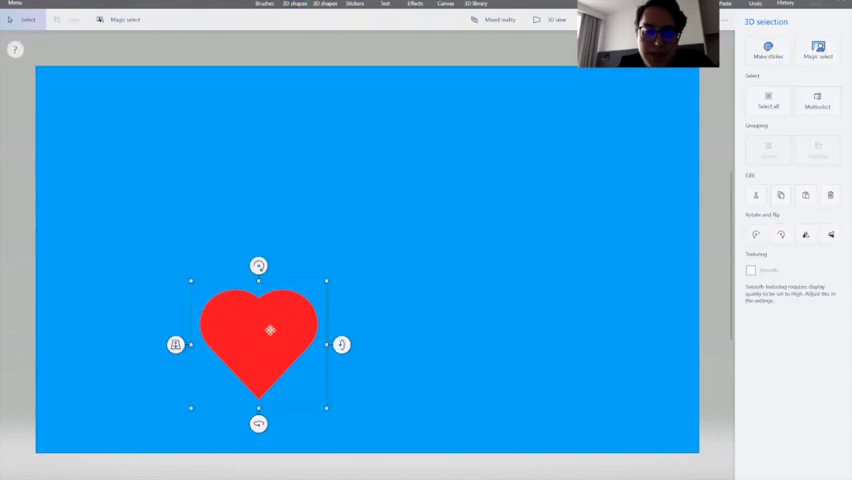
Step: Move the heart to the bottom-left corner and tilt it about 24 degrees
{"action": "left_click_drag", "start_coordinate": [259, 331], "coordinate": [98, 364]}
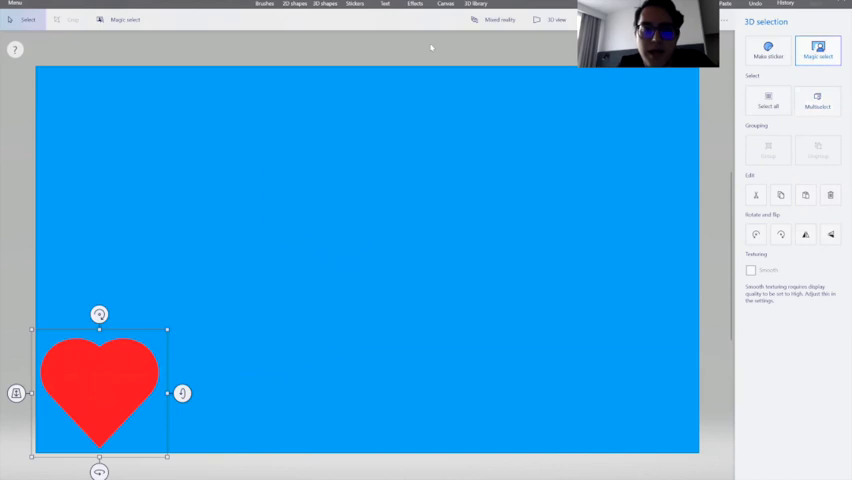
{"action": "left_click", "coordinate": [294, 4]}
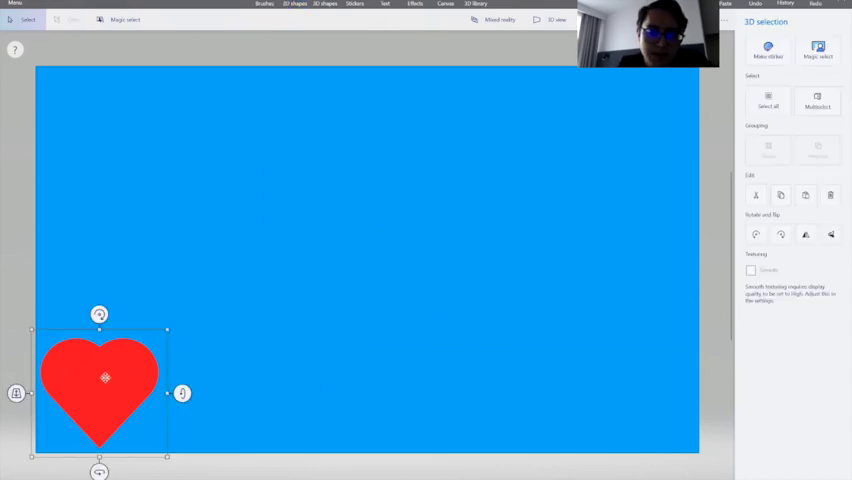
{"action": "left_click_drag", "start_coordinate": [105, 377], "coordinate": [248, 247]}
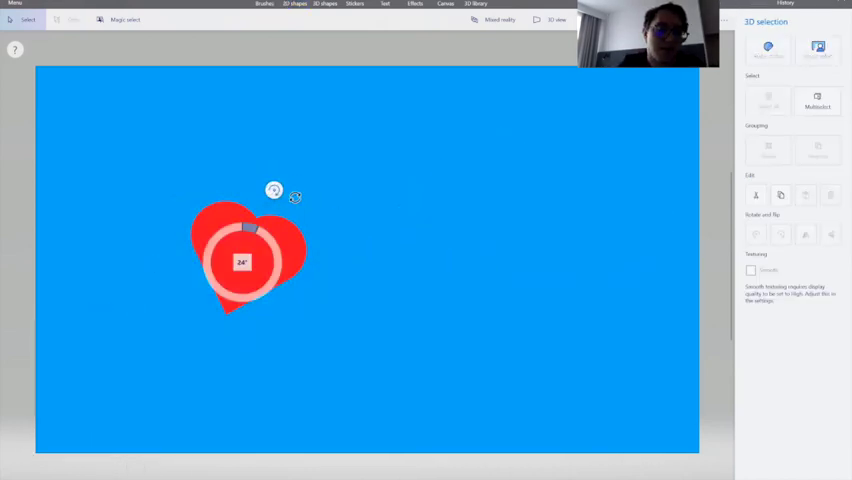
{"action": "left_click", "coordinate": [294, 4]}
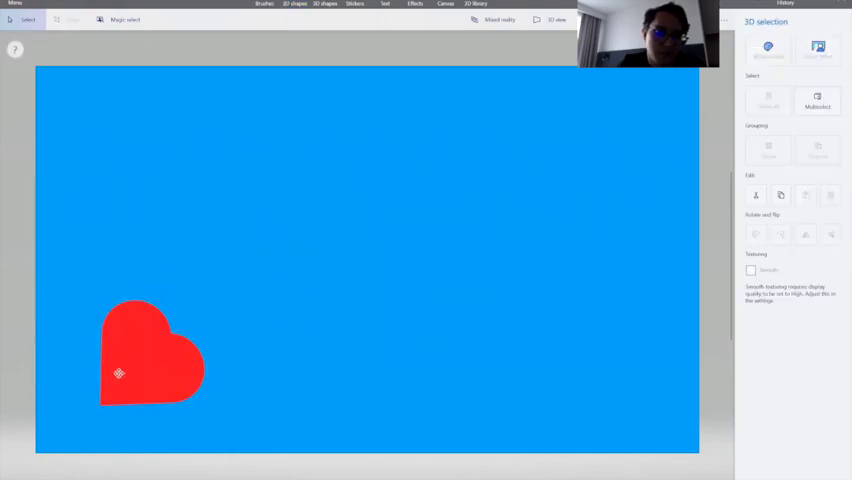
{"action": "left_click_drag", "start_coordinate": [118, 373], "coordinate": [90, 408]}
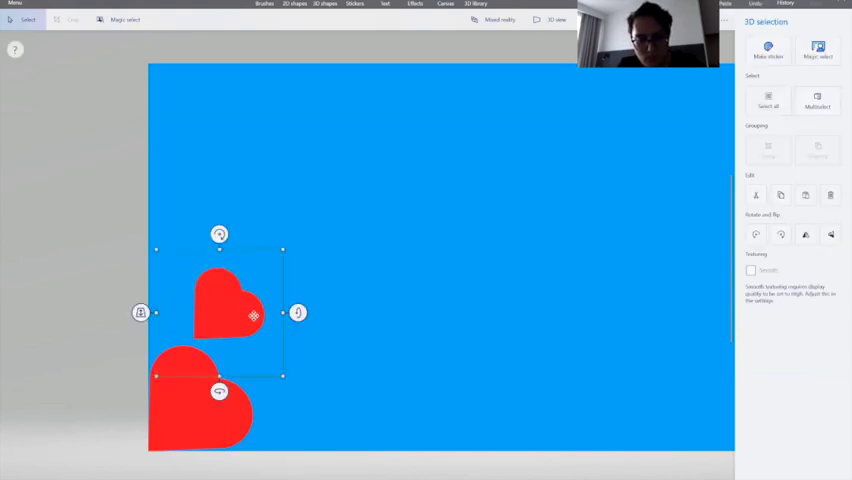
Step: Add smaller red hearts to build up the bottom-left corner cluster
{"action": "left_click", "coordinate": [294, 4]}
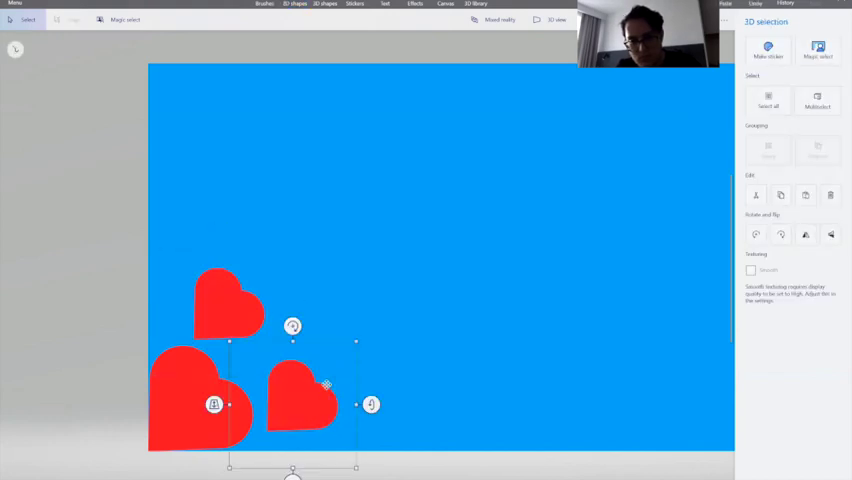
{"action": "left_click", "coordinate": [294, 4]}
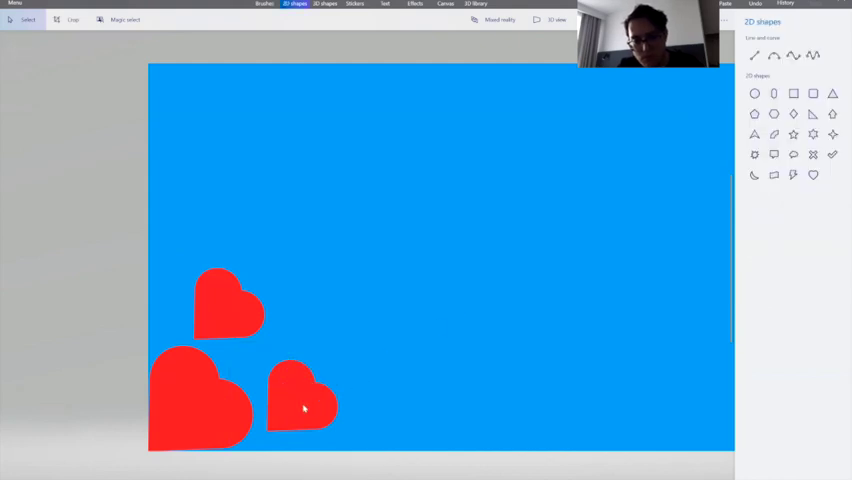
{"action": "left_click", "coordinate": [300, 395]}
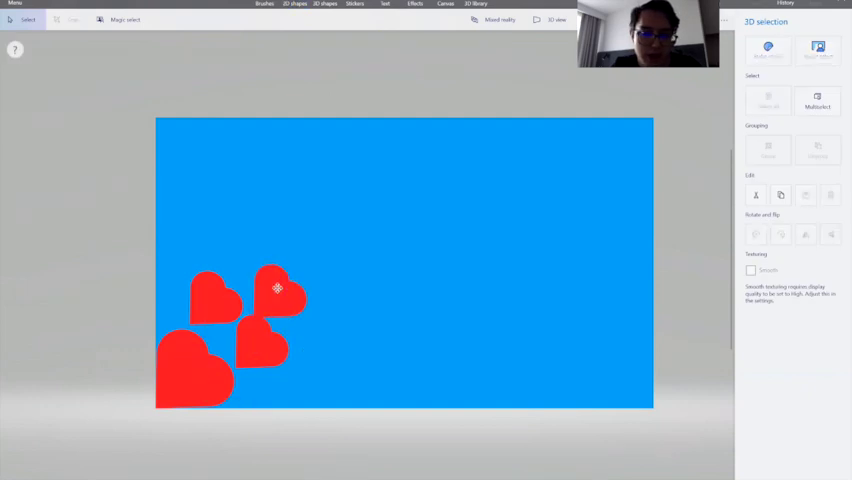
{"action": "left_click", "coordinate": [275, 290]}
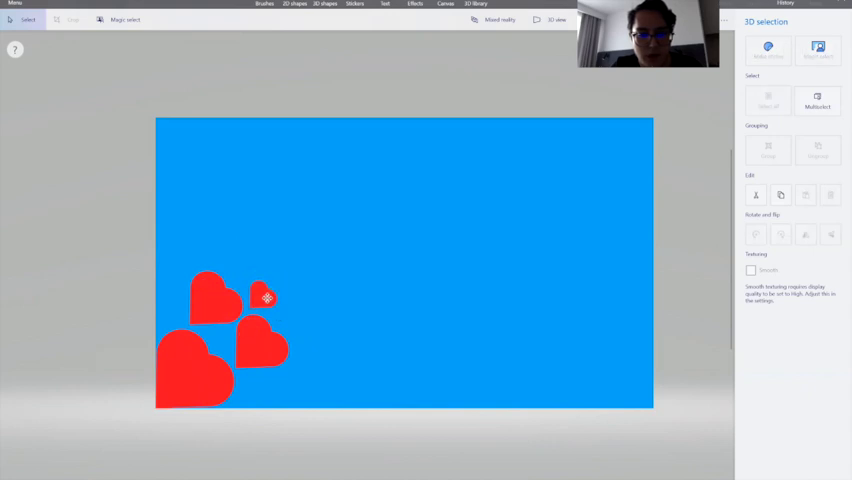
{"action": "left_click", "coordinate": [294, 4]}
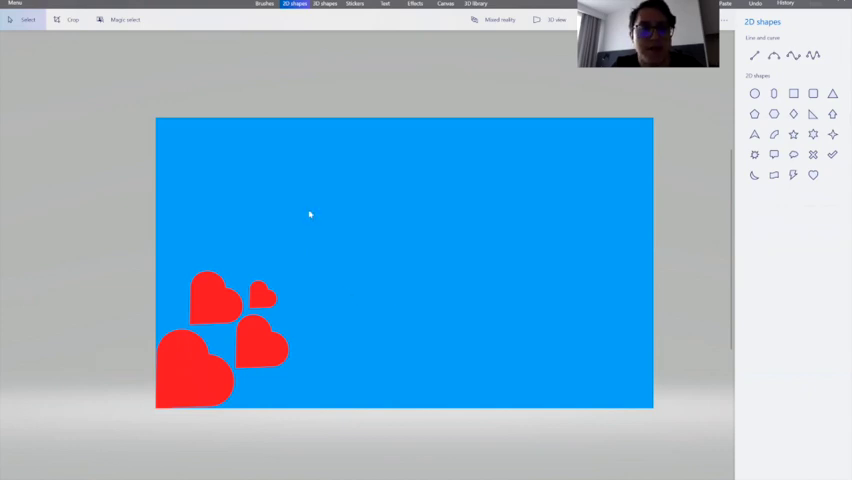
{"action": "mouse_move", "coordinate": [277, 258]}
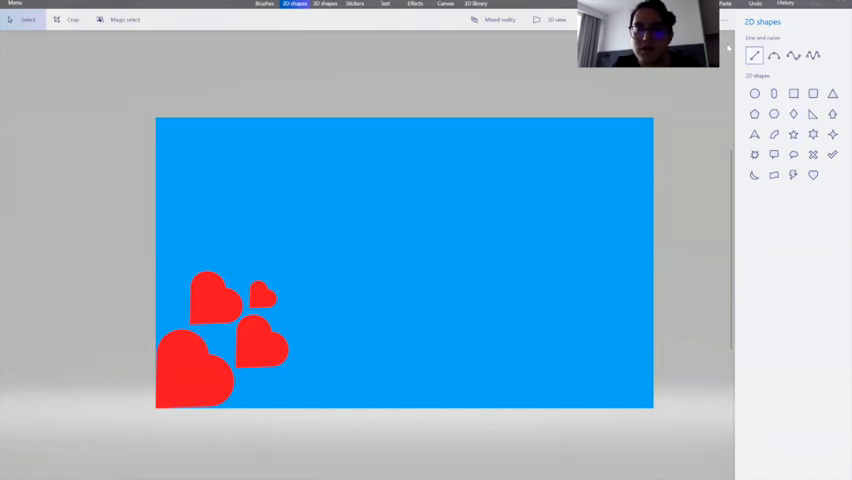
Step: Search the 3D library for 'love' and insert the heart chocolate box model
{"action": "left_click", "coordinate": [324, 4]}
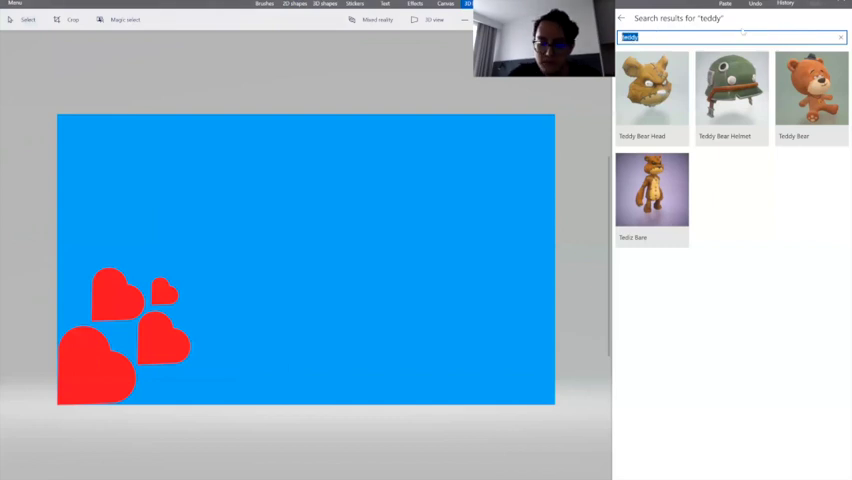
{"action": "type", "text": "love"}
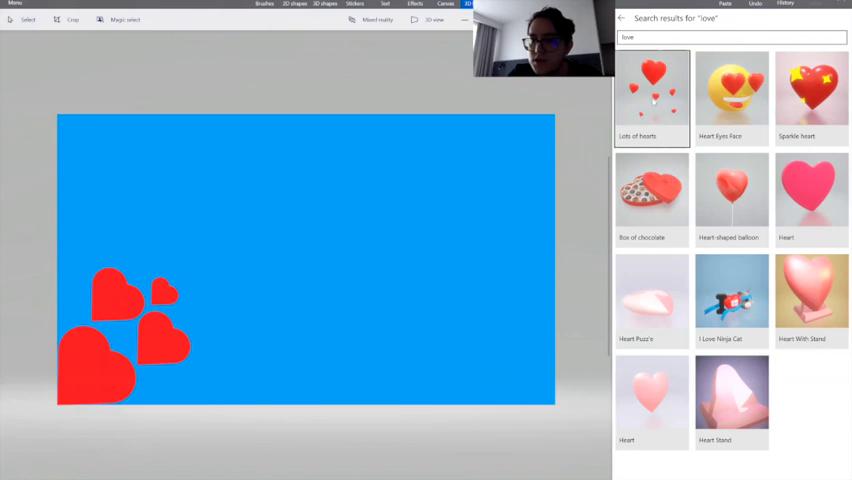
{"action": "left_click", "coordinate": [651, 90]}
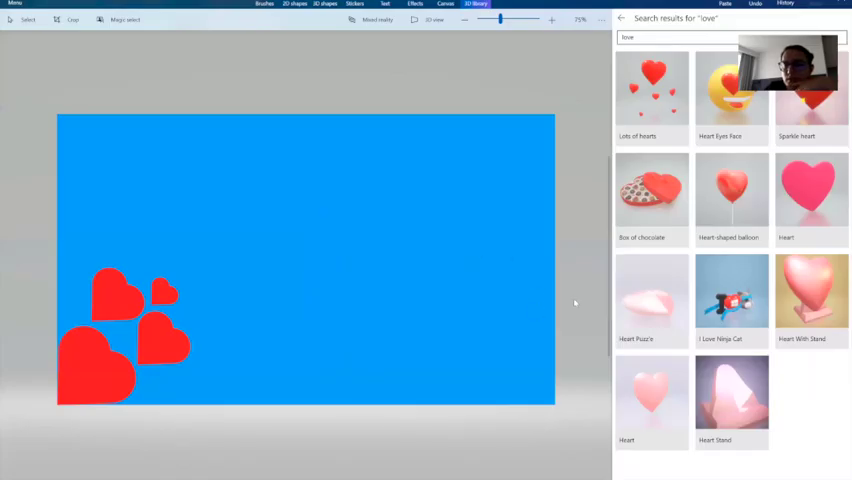
{"action": "left_click", "coordinate": [651, 190]}
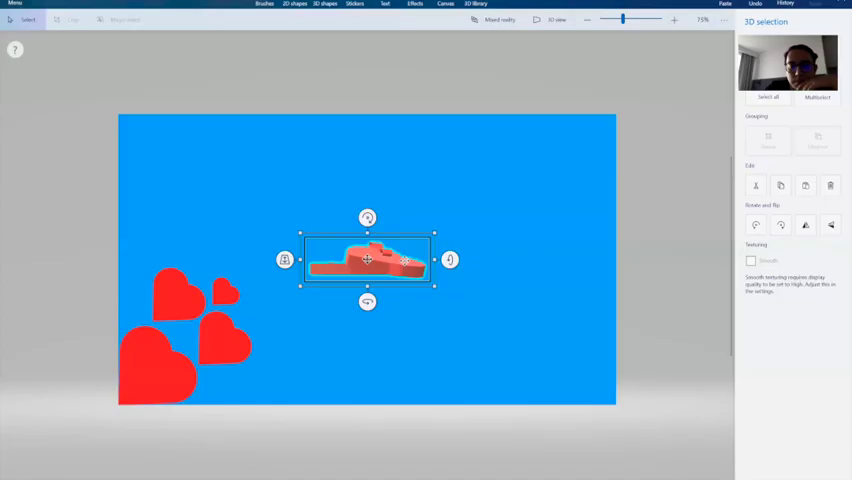
Step: Turn the chocolate box upright to face the viewer in the bottom-right corner
{"action": "left_click_drag", "start_coordinate": [367, 260], "coordinate": [476, 290]}
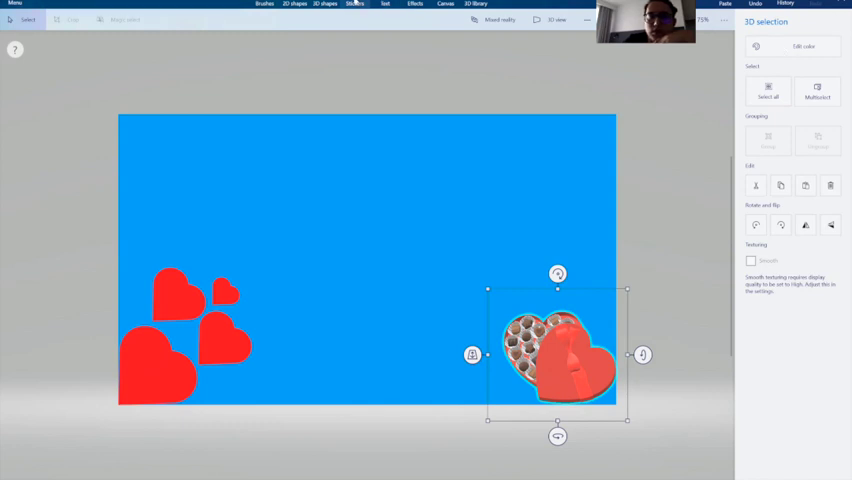
{"action": "left_click", "coordinate": [324, 4]}
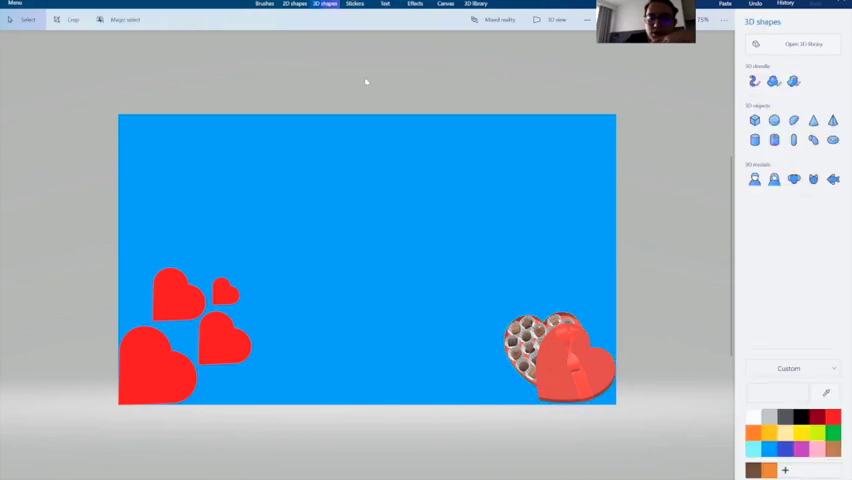
{"action": "left_click", "coordinate": [754, 81]}
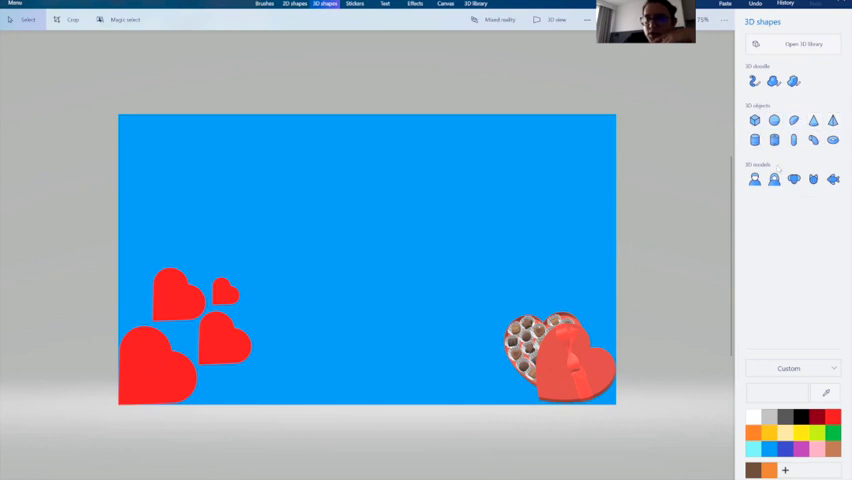
{"action": "left_click", "coordinate": [754, 179]}
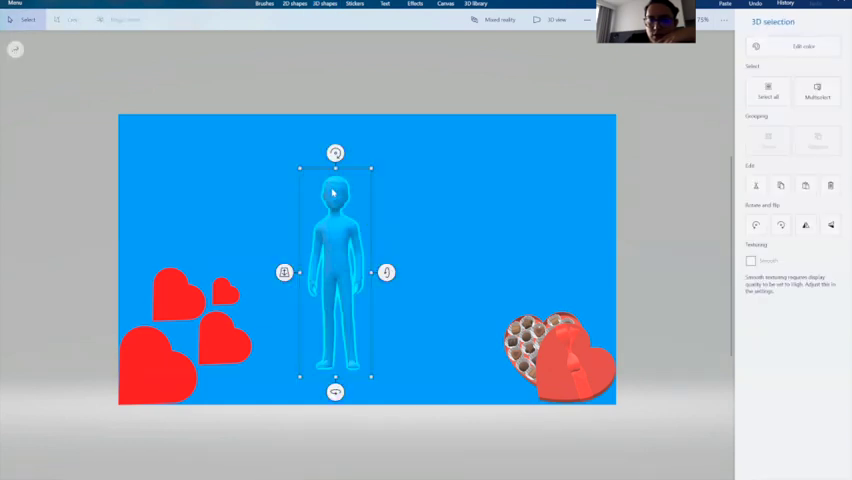
{"action": "left_click", "coordinate": [325, 3]}
{"action": "type", "text": "flowers"}
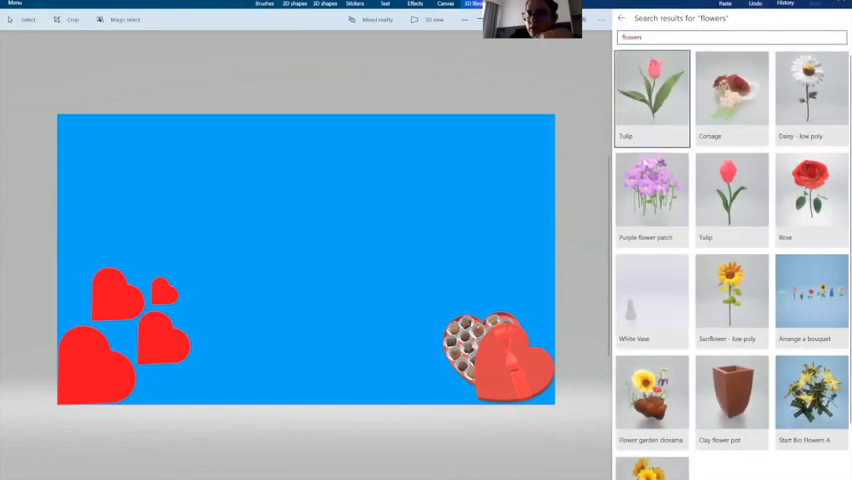
{"action": "scroll", "scroll_direction": "down", "scroll_amount": 3}
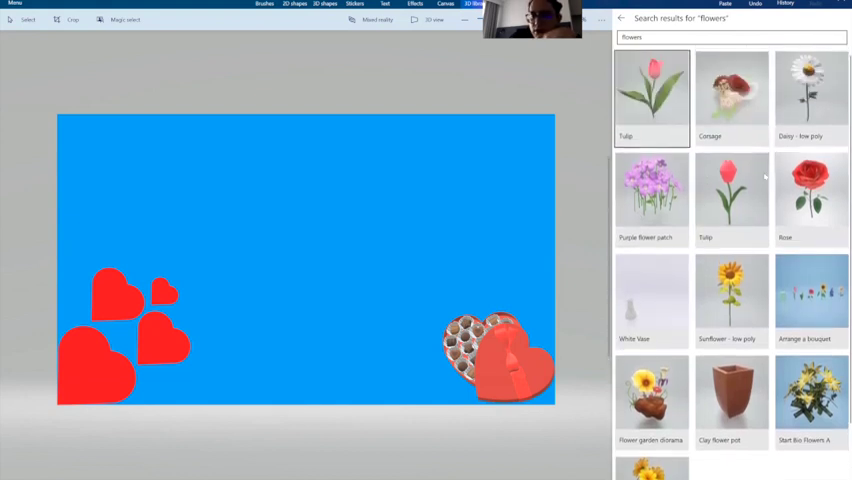
{"action": "left_click", "coordinate": [811, 190]}
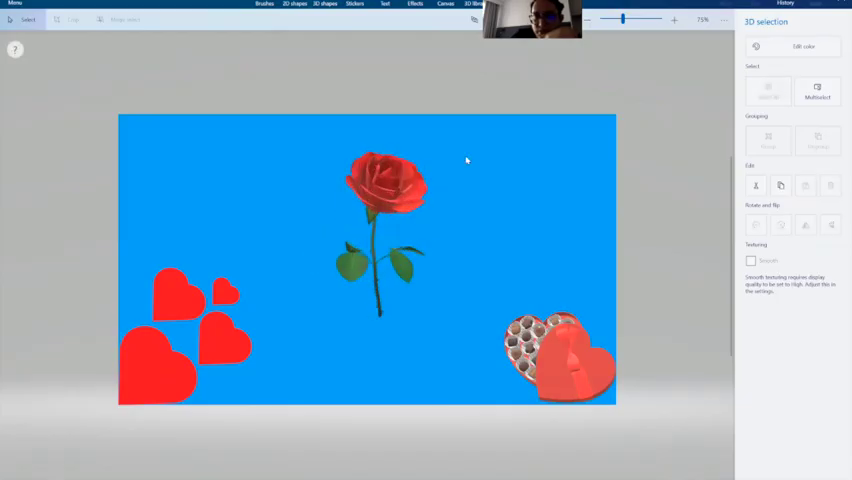
{"action": "left_click", "coordinate": [383, 185]}
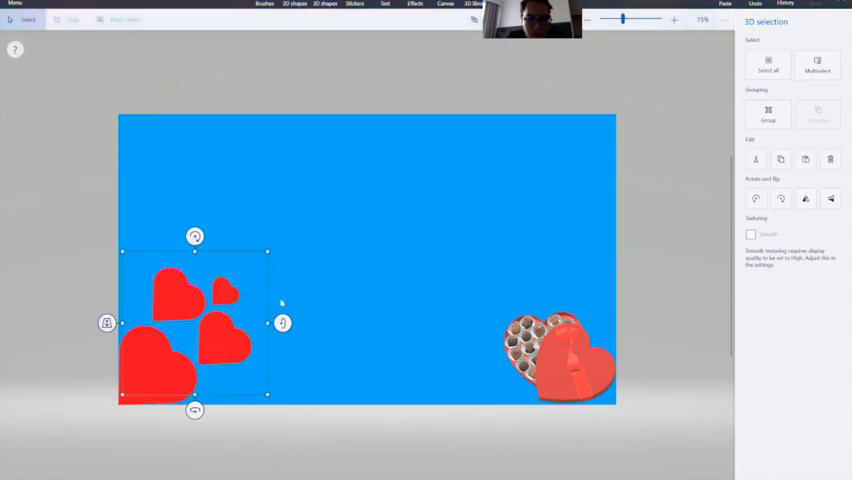
{"action": "left_click", "coordinate": [817, 65]}
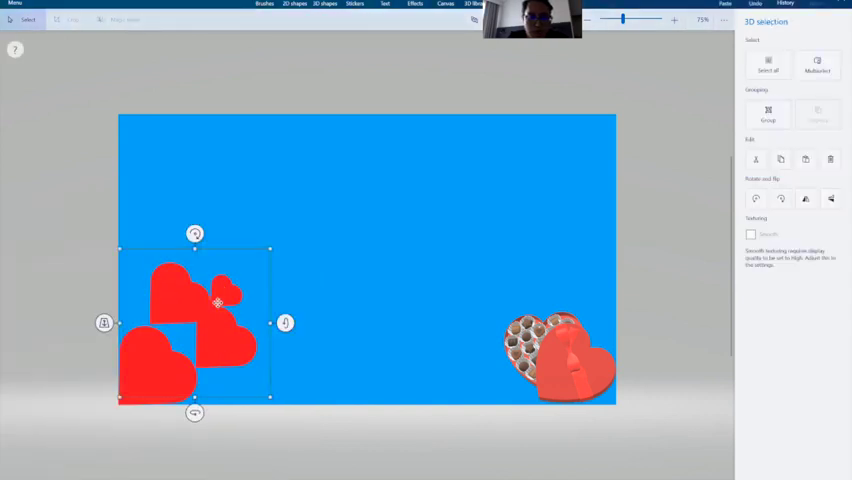
{"action": "left_click_drag", "start_coordinate": [195, 300], "coordinate": [365, 200]}
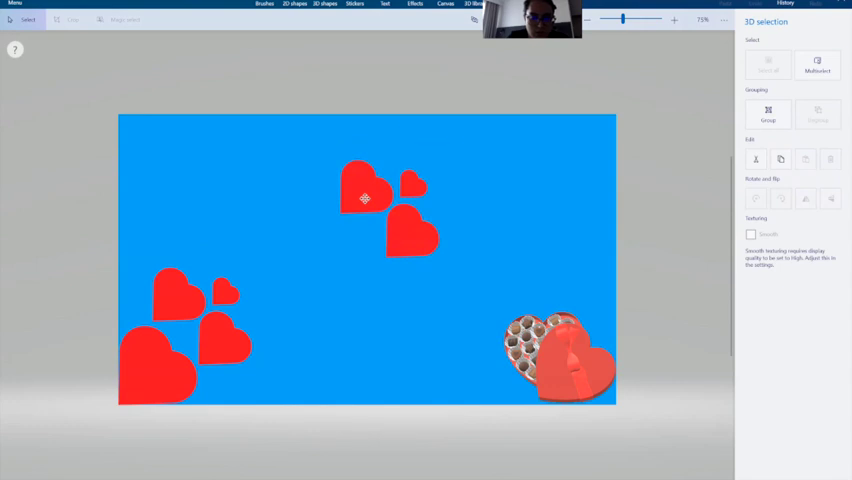
{"action": "left_click", "coordinate": [365, 197]}
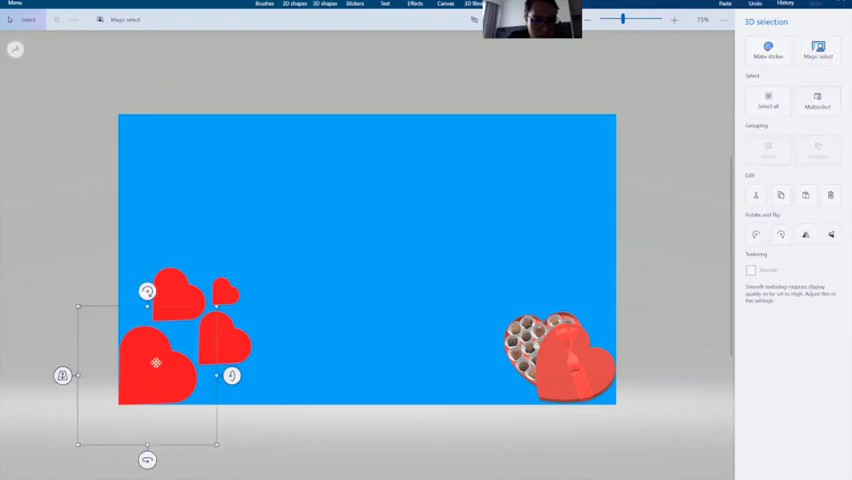
{"action": "left_click", "coordinate": [817, 64]}
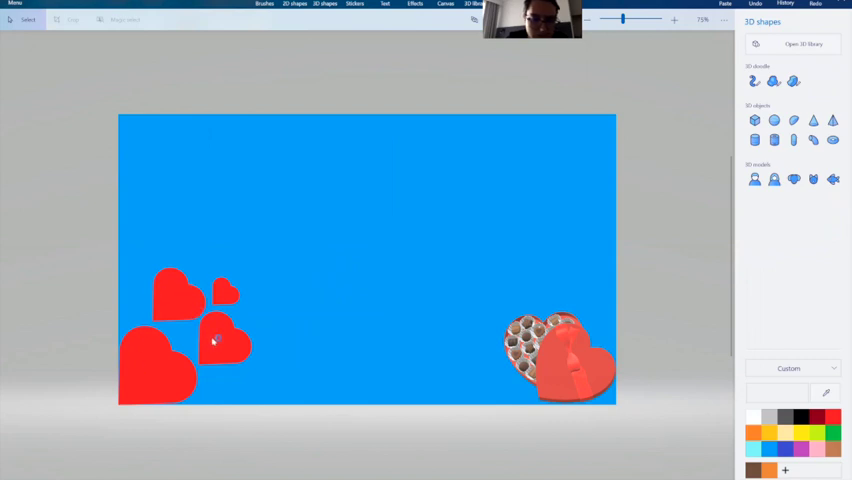
{"action": "mouse_move", "coordinate": [308, 302]}
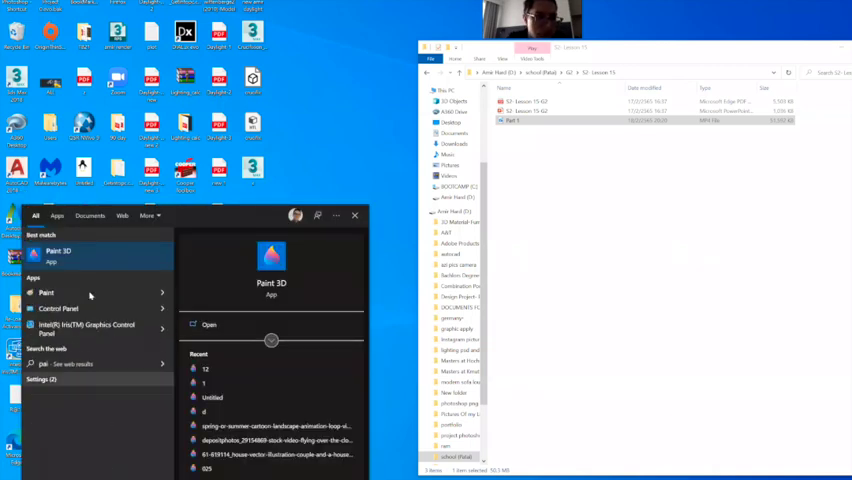
Step: Launch Paint 3D, start a new drawing, fill the canvas blue, and maximize
{"action": "left_click", "coordinate": [58, 251]}
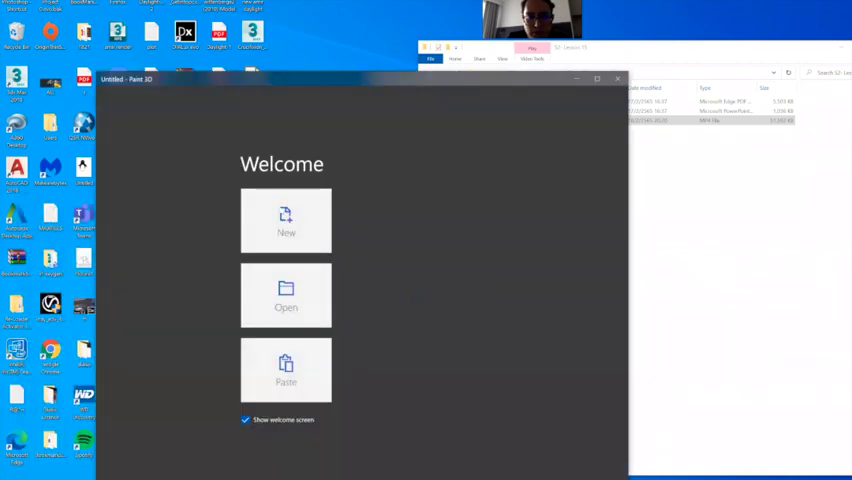
{"action": "left_click", "coordinate": [286, 220]}
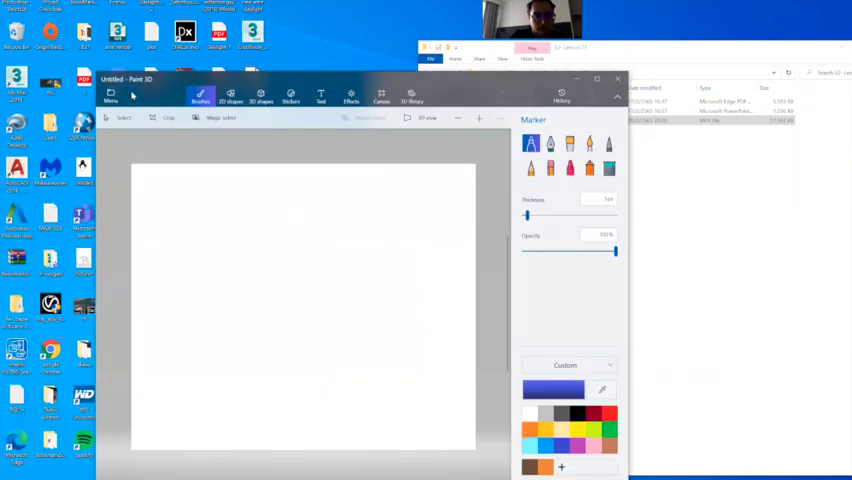
{"action": "left_click", "coordinate": [609, 167]}
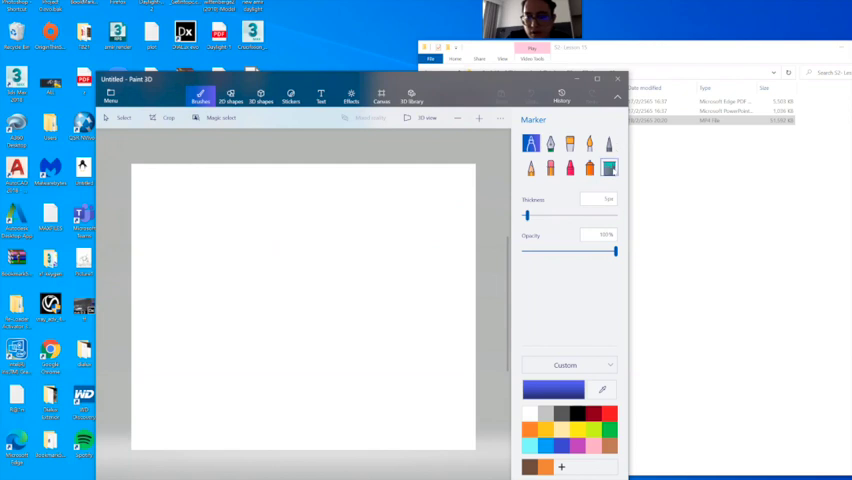
{"action": "left_click", "coordinate": [609, 167]}
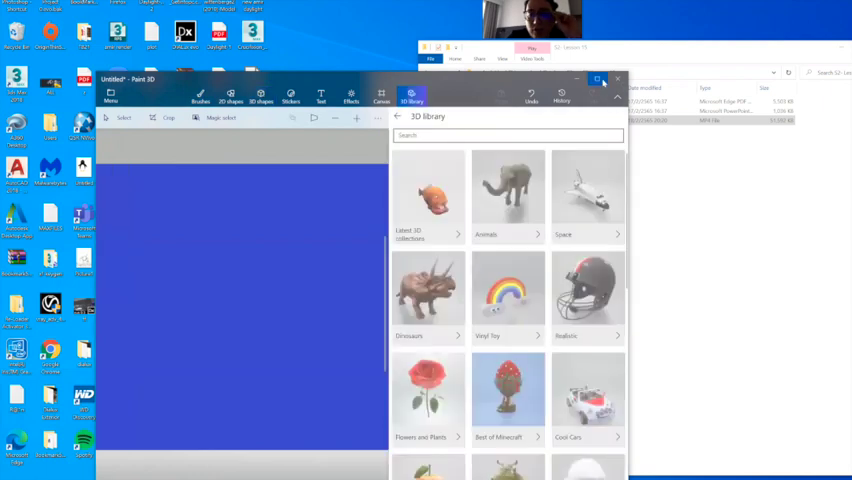
{"action": "left_click", "coordinate": [597, 80]}
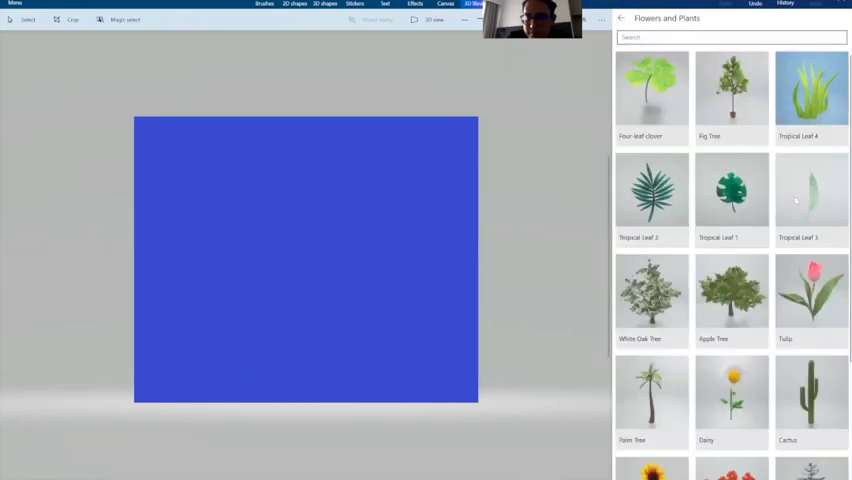
Step: Insert the Rose model from Flowers and Plants and place it lower left
{"action": "scroll", "scroll_direction": "down", "scroll_amount": 3}
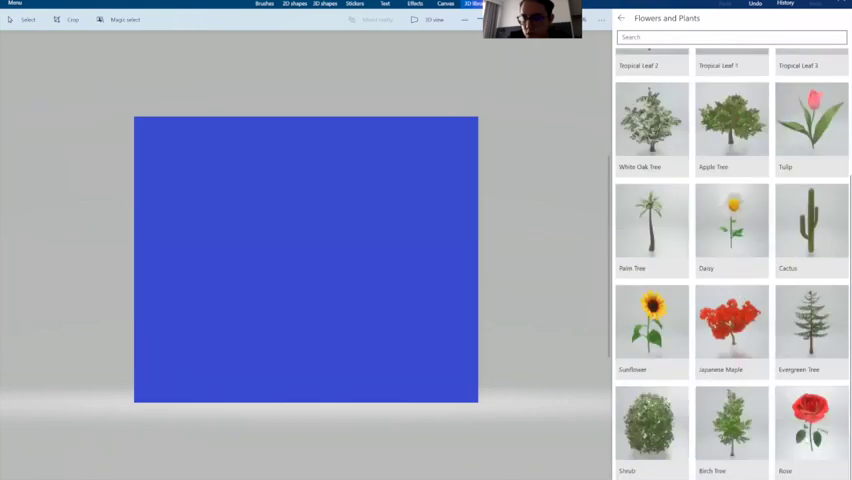
{"action": "left_click", "coordinate": [811, 420]}
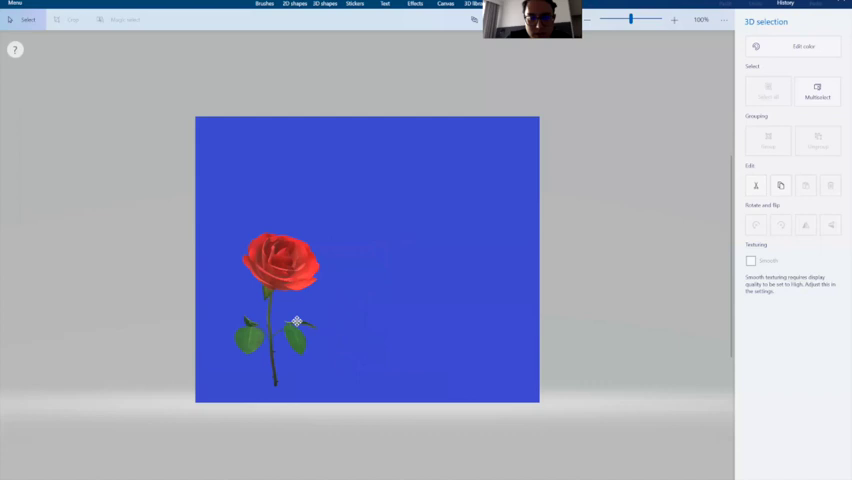
{"action": "left_click_drag", "start_coordinate": [295, 320], "coordinate": [270, 337]}
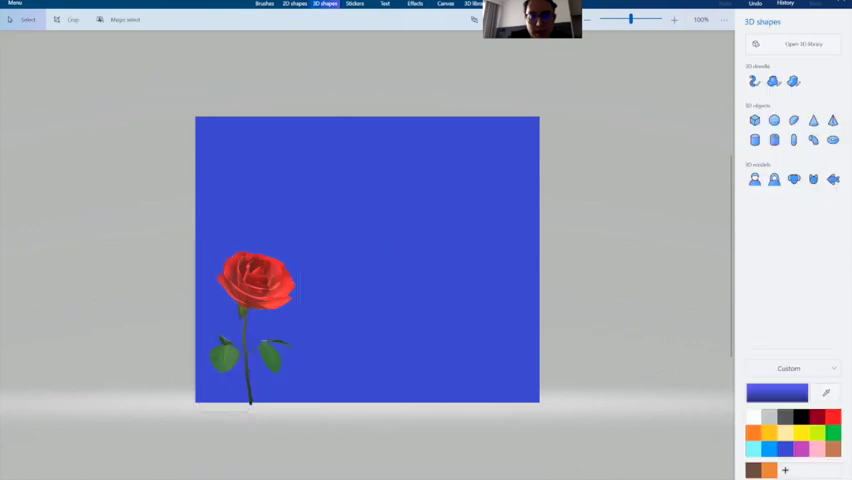
Step: Add 'Happy valentine' text on the right in a bold display font, coloured red
{"action": "left_click", "coordinate": [385, 4]}
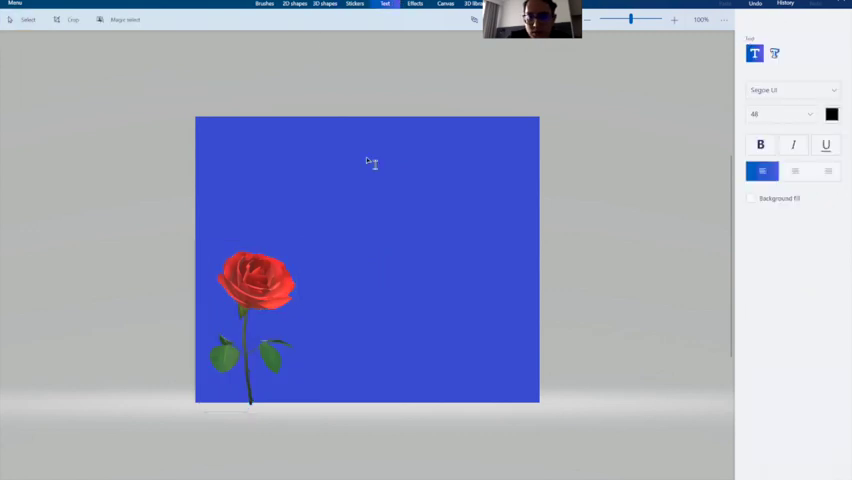
{"action": "left_click_drag", "start_coordinate": [360, 158], "coordinate": [512, 378]}
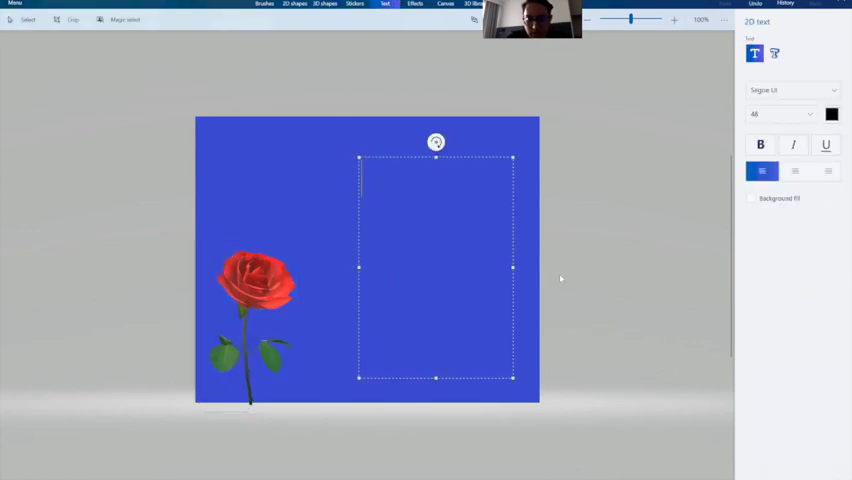
{"action": "type", "text": "Happy"}
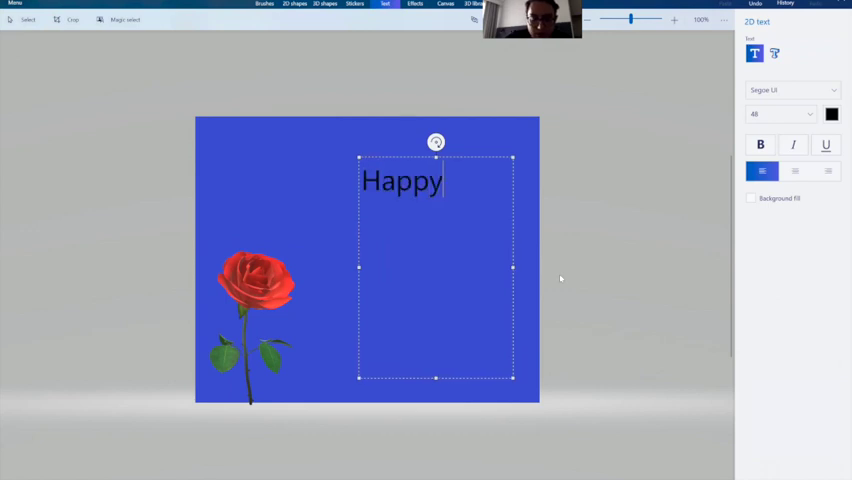
{"action": "type", "text": "valentine"}
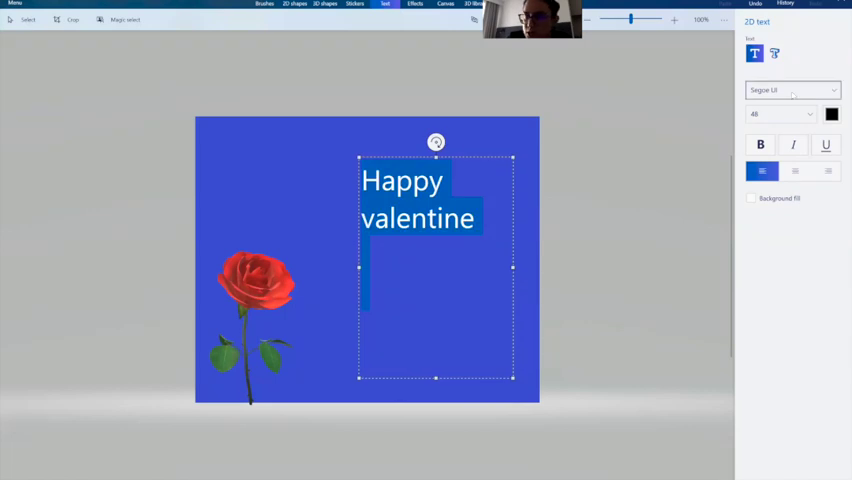
{"action": "left_click", "coordinate": [790, 90]}
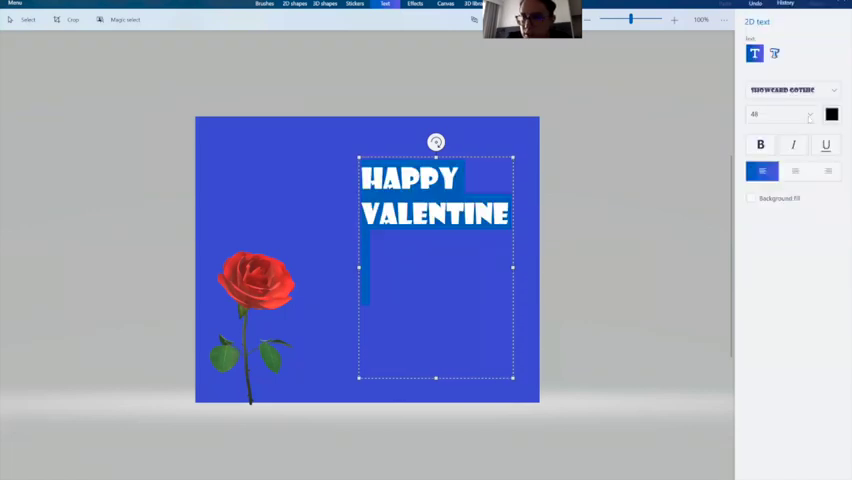
{"action": "left_click", "coordinate": [831, 114]}
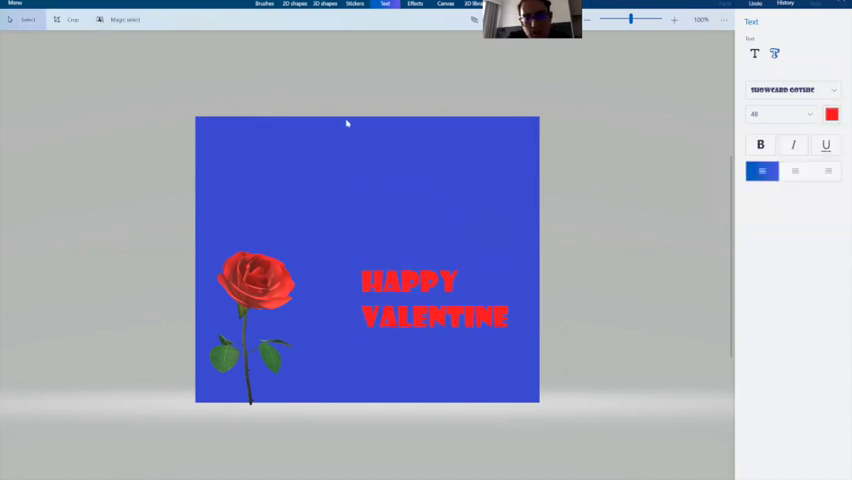
{"action": "mouse_move", "coordinate": [508, 185]}
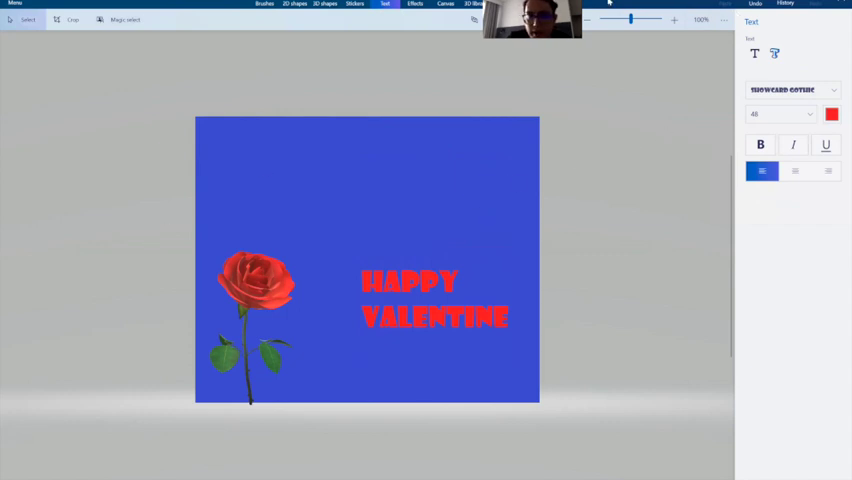
{"action": "left_click", "coordinate": [355, 4]}
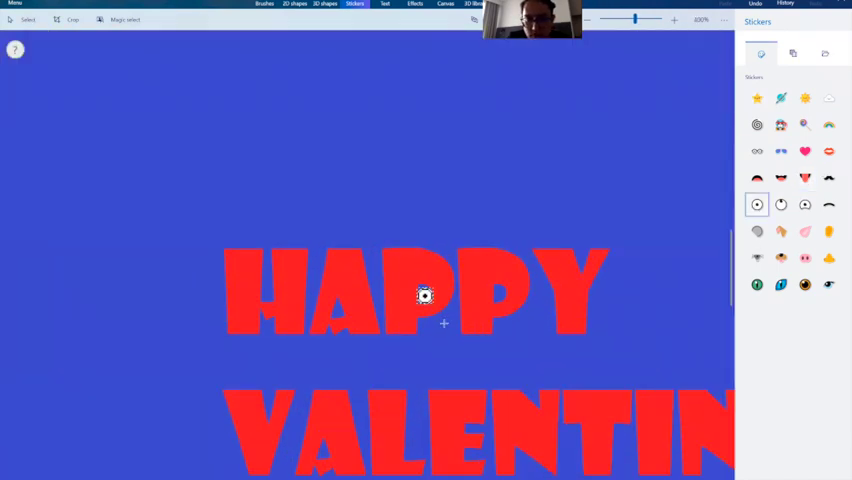
Step: Place a pair of googly-eye stickers on the word HAPPY
{"action": "left_click", "coordinate": [757, 204]}
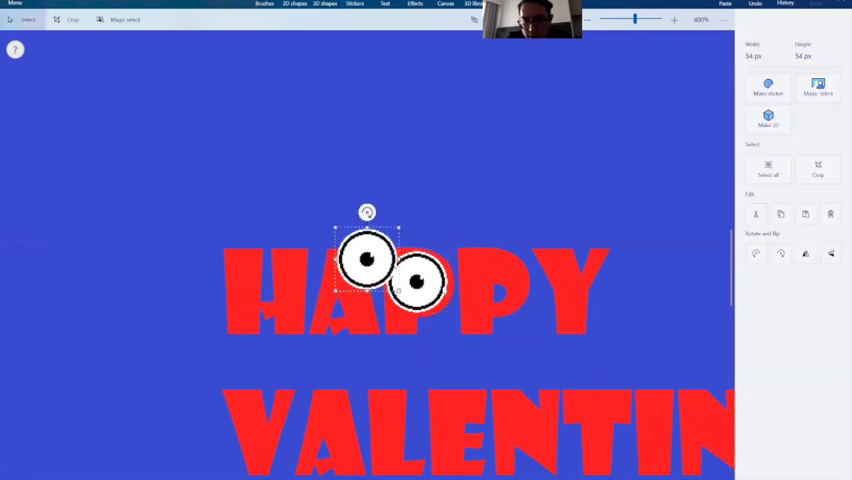
{"action": "left_click_drag", "start_coordinate": [367, 258], "coordinate": [493, 281]}
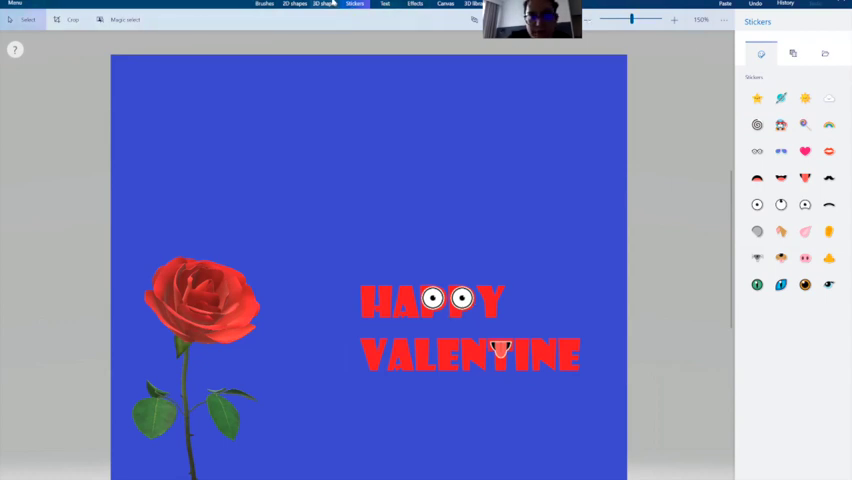
{"action": "left_click", "coordinate": [323, 4]}
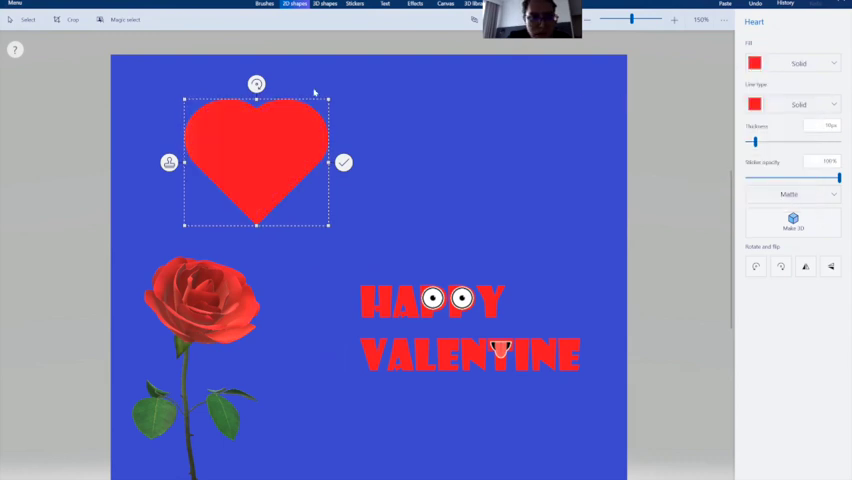
{"action": "left_click_drag", "start_coordinate": [256, 84], "coordinate": [323, 121]}
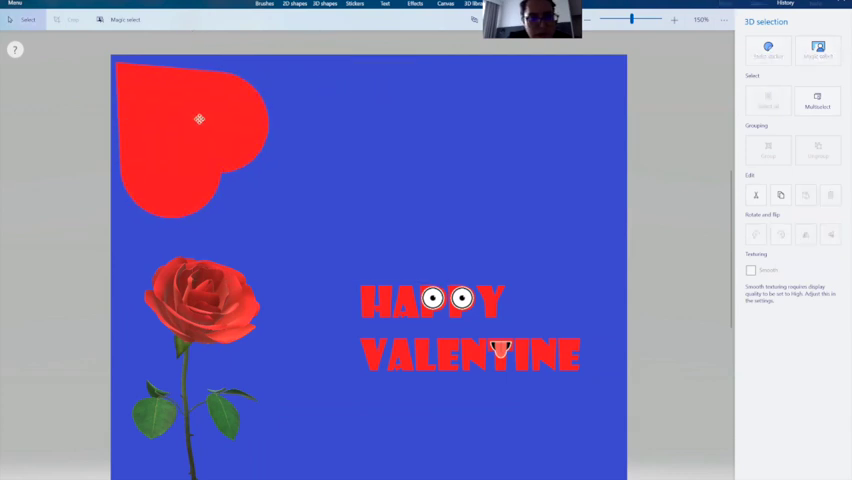
{"action": "left_click", "coordinate": [198, 120]}
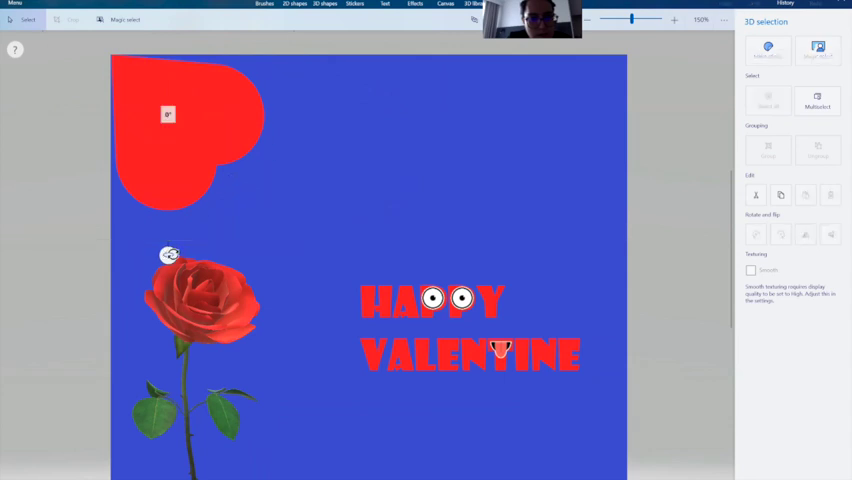
{"action": "key", "text": "Delete"}
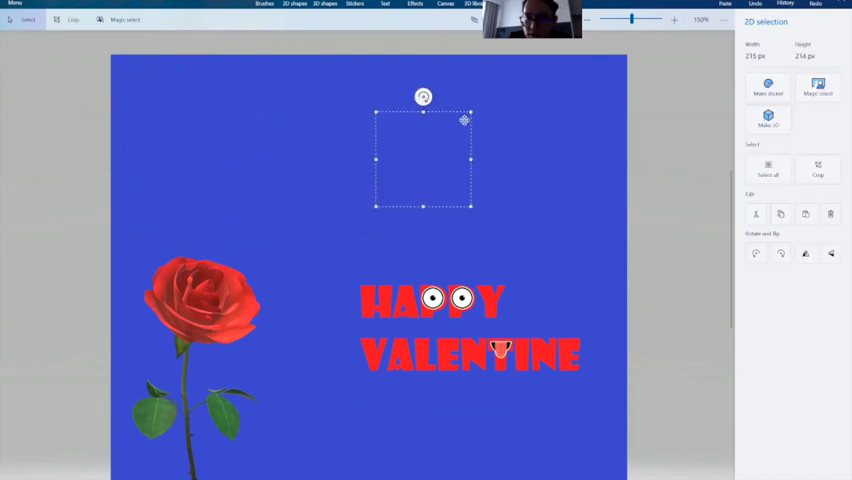
{"action": "left_click", "coordinate": [294, 4]}
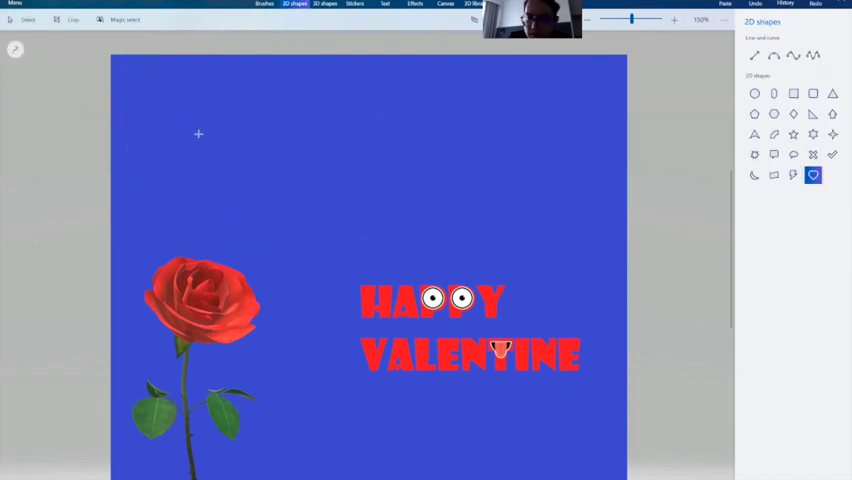
Step: Draw a red heart to the right of HAPPY
{"action": "left_click", "coordinate": [813, 175]}
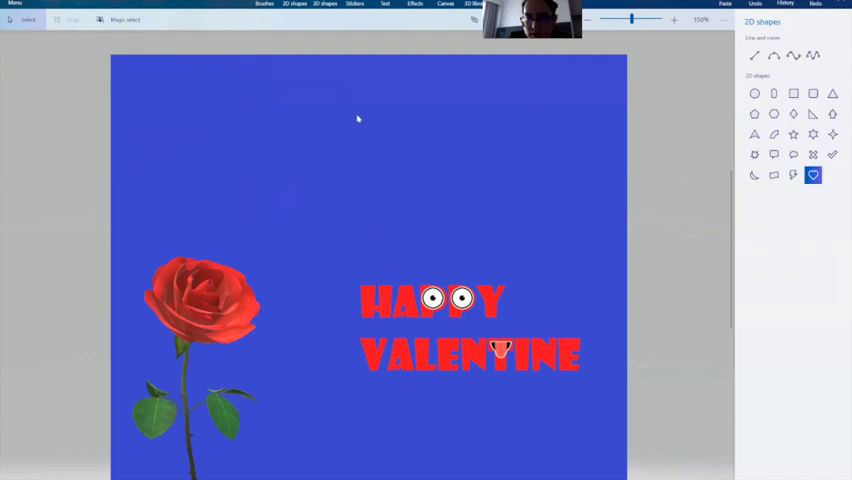
{"action": "left_click", "coordinate": [813, 154]}
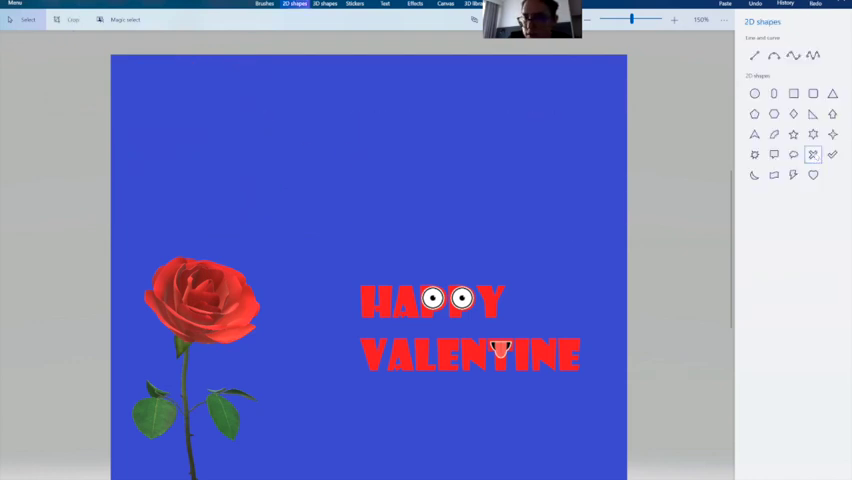
{"action": "left_click_drag", "start_coordinate": [307, 135], "coordinate": [497, 230]}
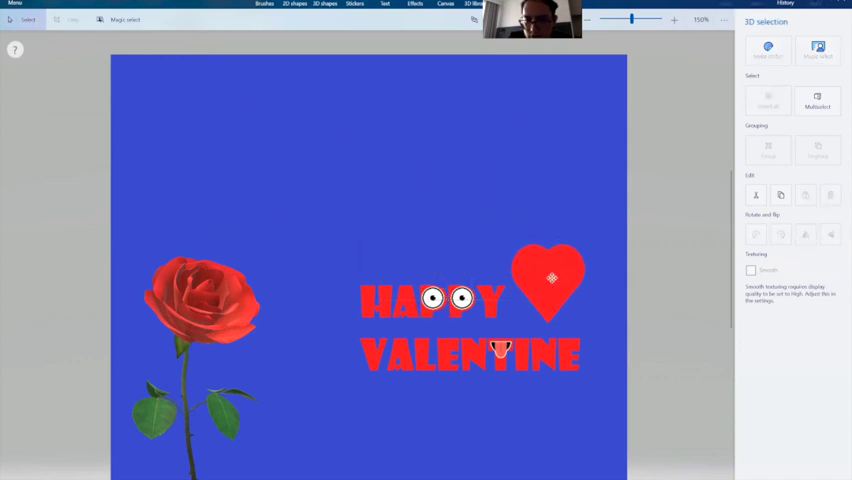
Step: Tilt a smaller copy of the heart and move it to the top-left corner
{"action": "left_click", "coordinate": [550, 280]}
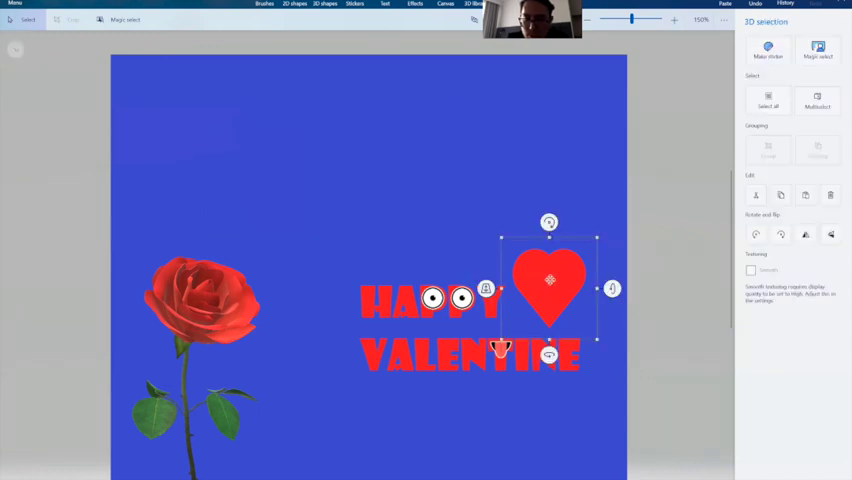
{"action": "left_click_drag", "start_coordinate": [548, 287], "coordinate": [220, 143]}
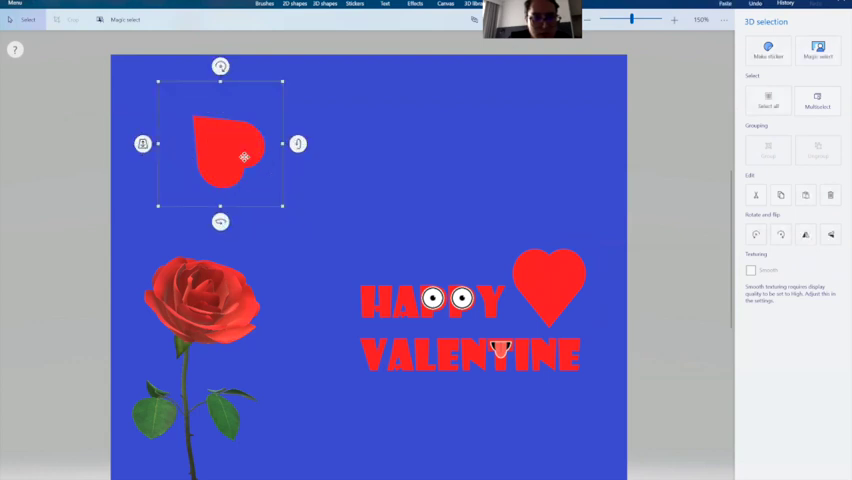
{"action": "left_click_drag", "start_coordinate": [245, 157], "coordinate": [160, 97]}
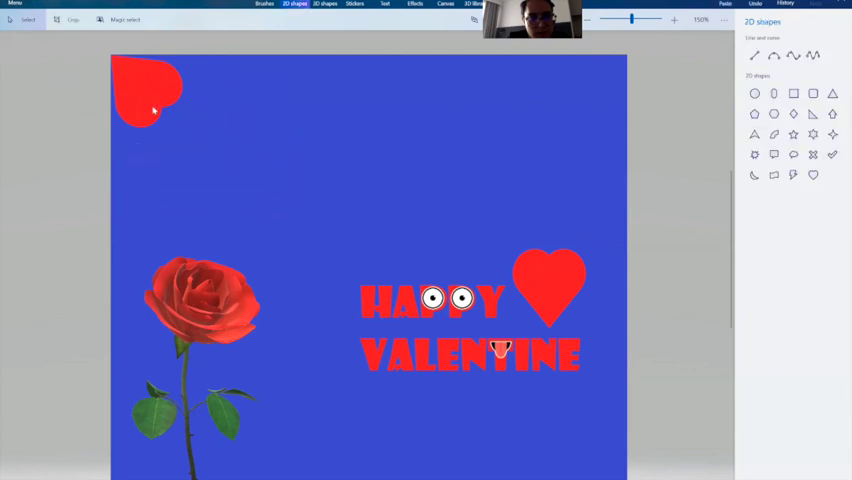
{"action": "left_click", "coordinate": [147, 90]}
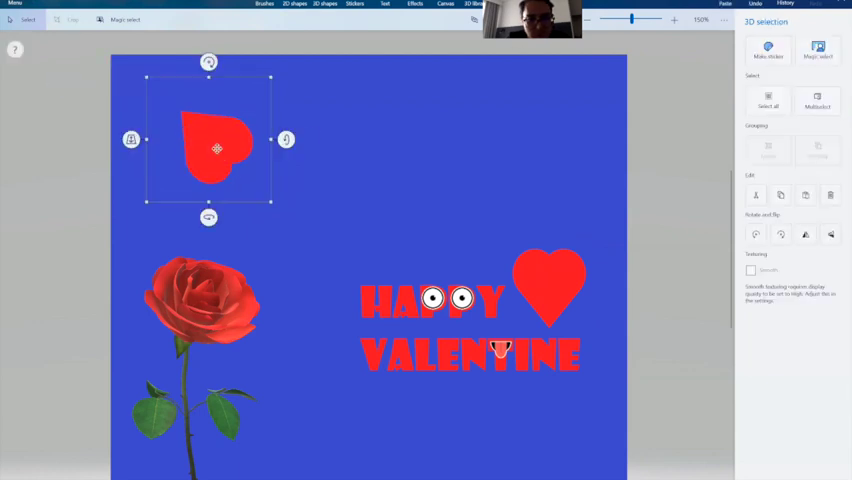
Step: Tuck the heart into the top-left corner, add a duplicate beside it, and group the three hearts
{"action": "left_click_drag", "start_coordinate": [217, 150], "coordinate": [148, 95]}
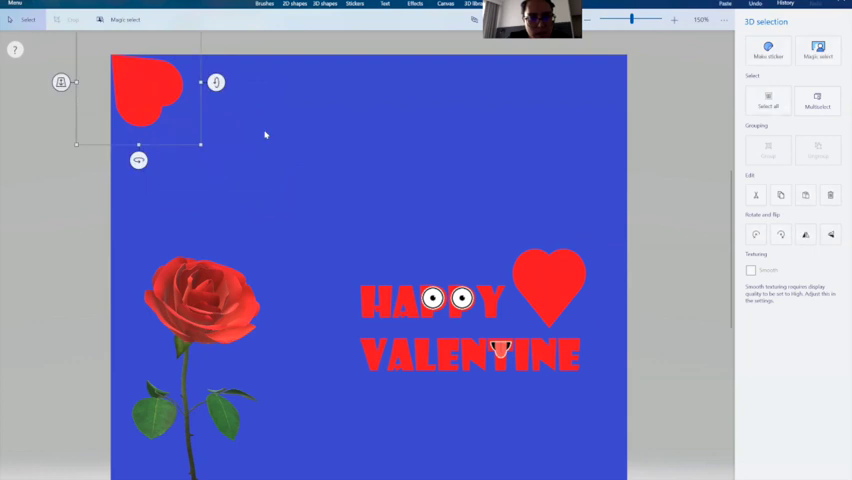
{"action": "left_click", "coordinate": [817, 101]}
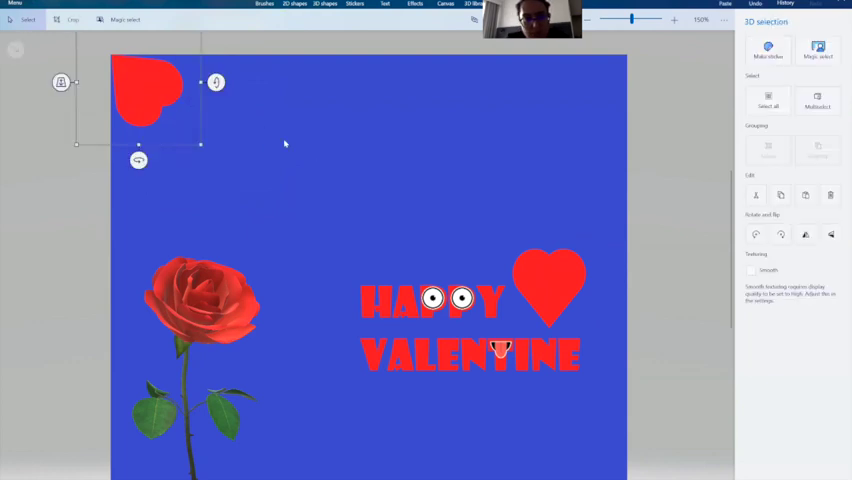
{"action": "left_click_drag", "start_coordinate": [150, 95], "coordinate": [170, 165]}
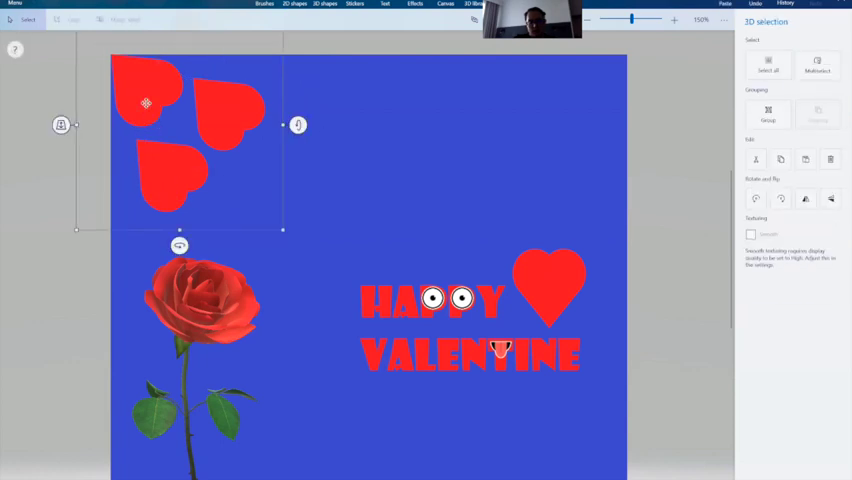
{"action": "left_click", "coordinate": [294, 5]}
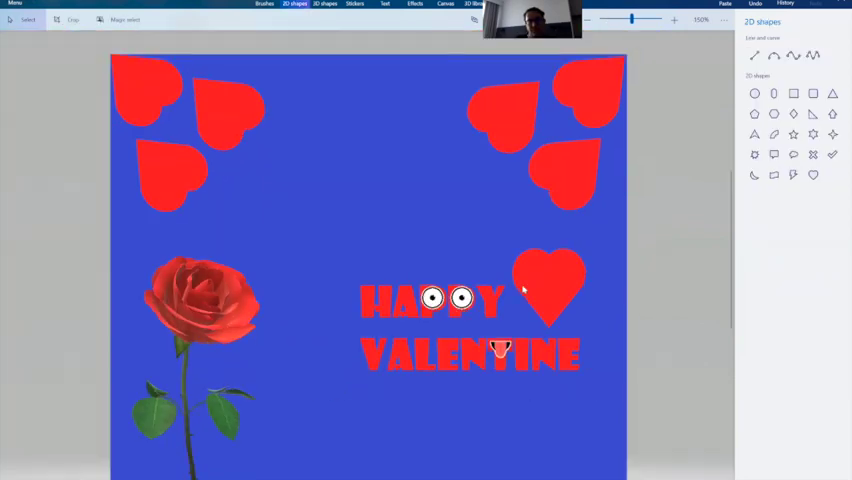
{"action": "mouse_move", "coordinate": [521, 211]}
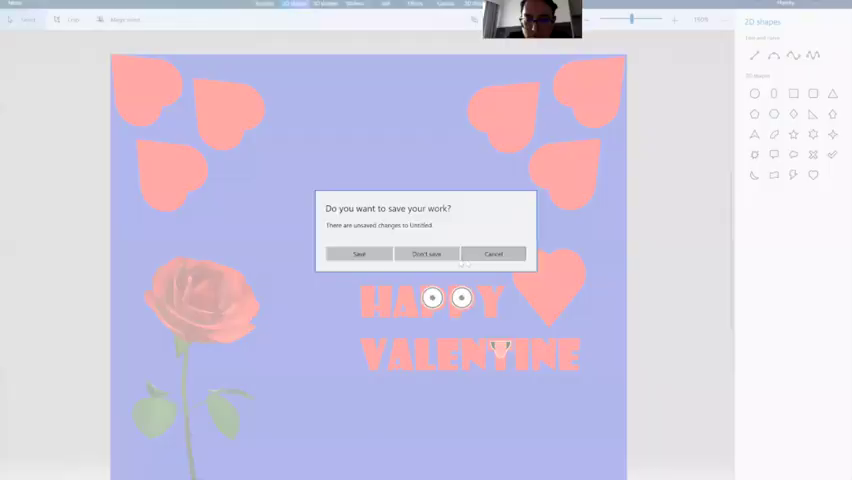
Step: Close Paint 3D, choosing not to save the Valentine card
{"action": "left_click", "coordinate": [427, 253]}
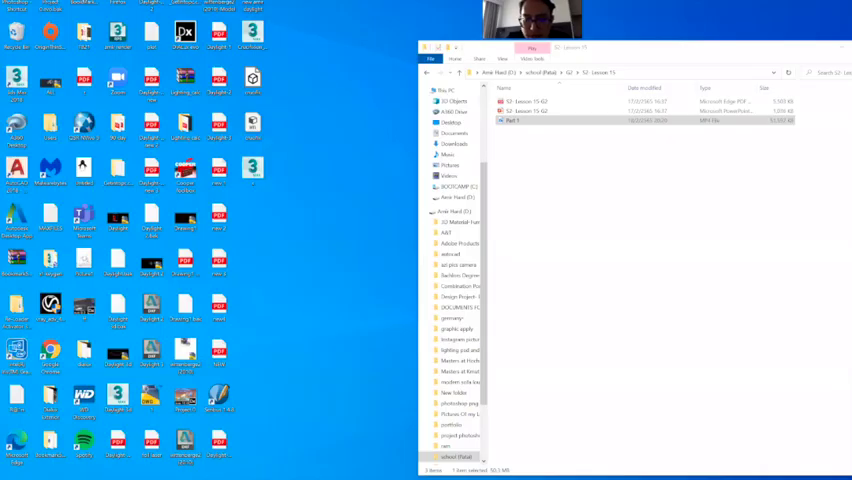